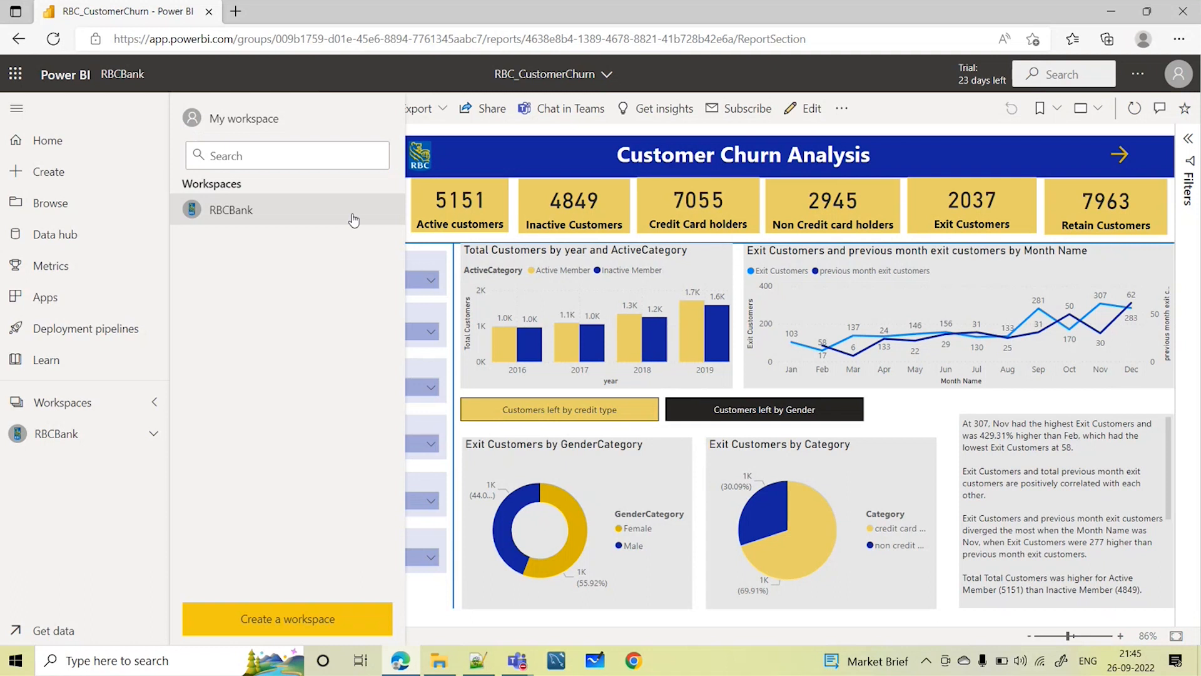
- Open the RBC_CustomerChurn report from the RBCBank workspace
left_click(230, 209)
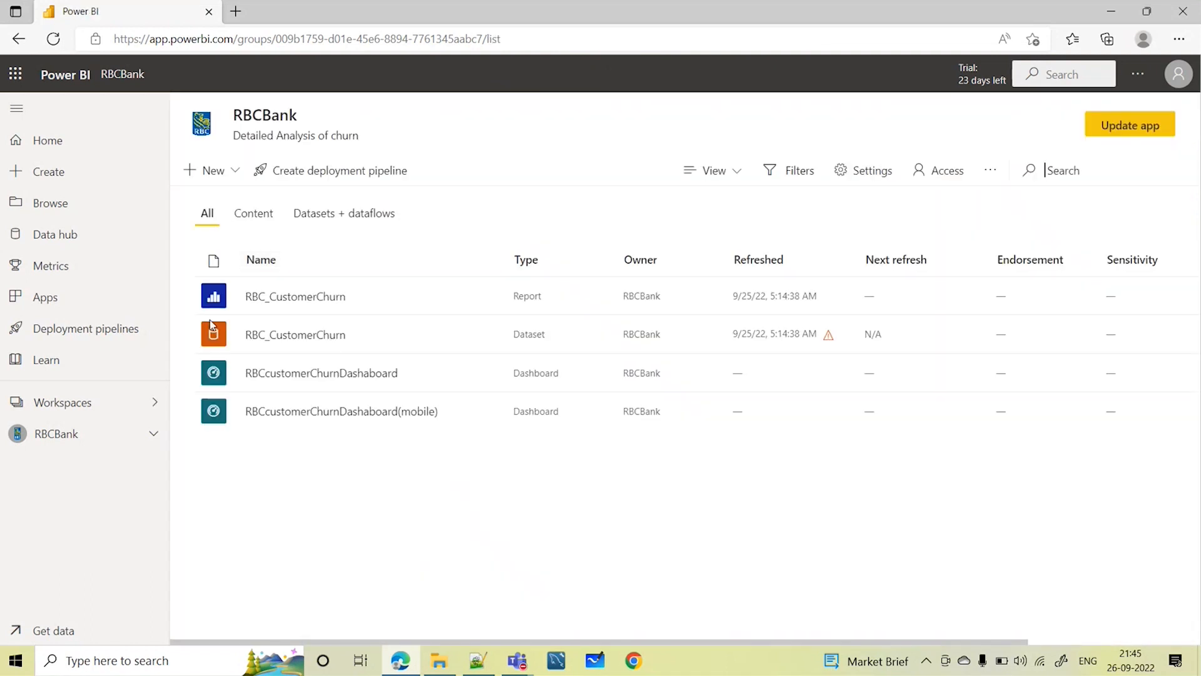
mouse_move(376, 299)
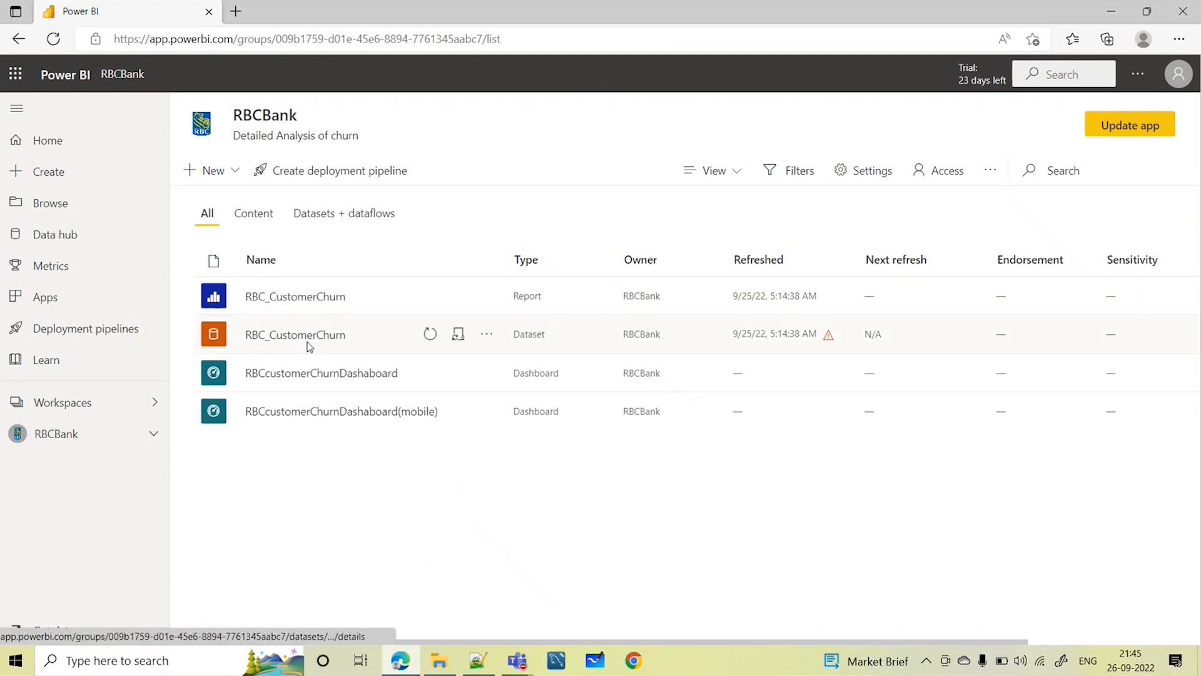
left_click(294, 296)
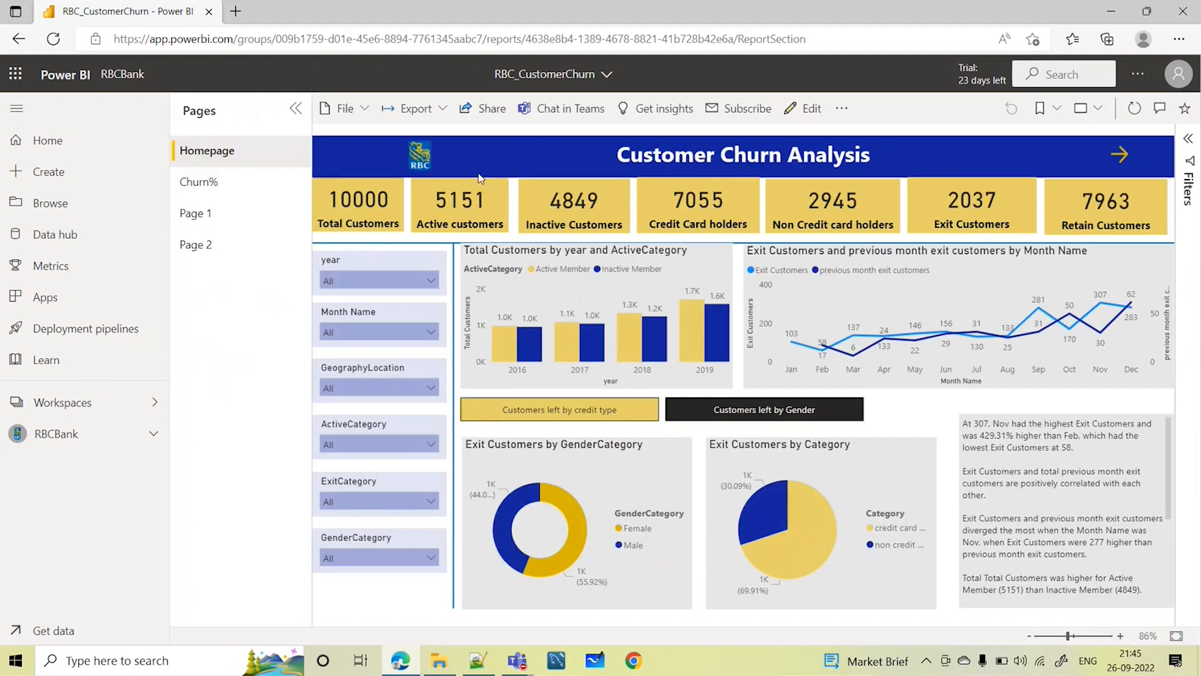
mouse_move(153, 502)
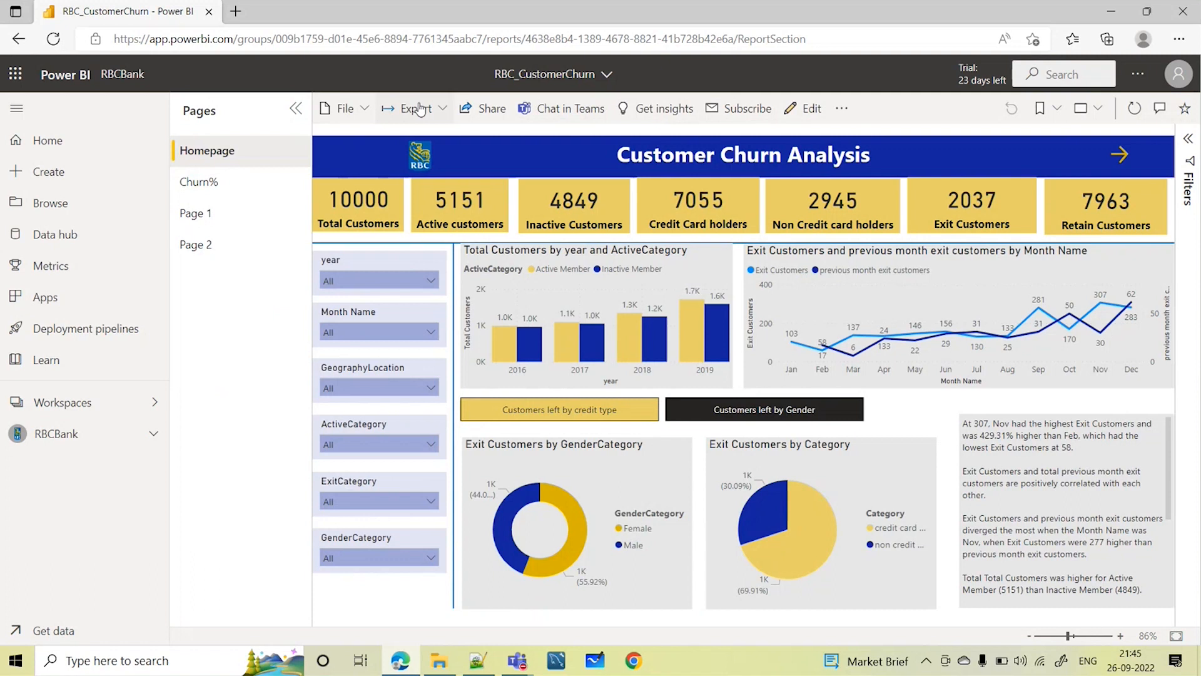
- Export all report pages to PDF and check RBC_CustomerChurn.pdf in browser downloads
left_click(415, 108)
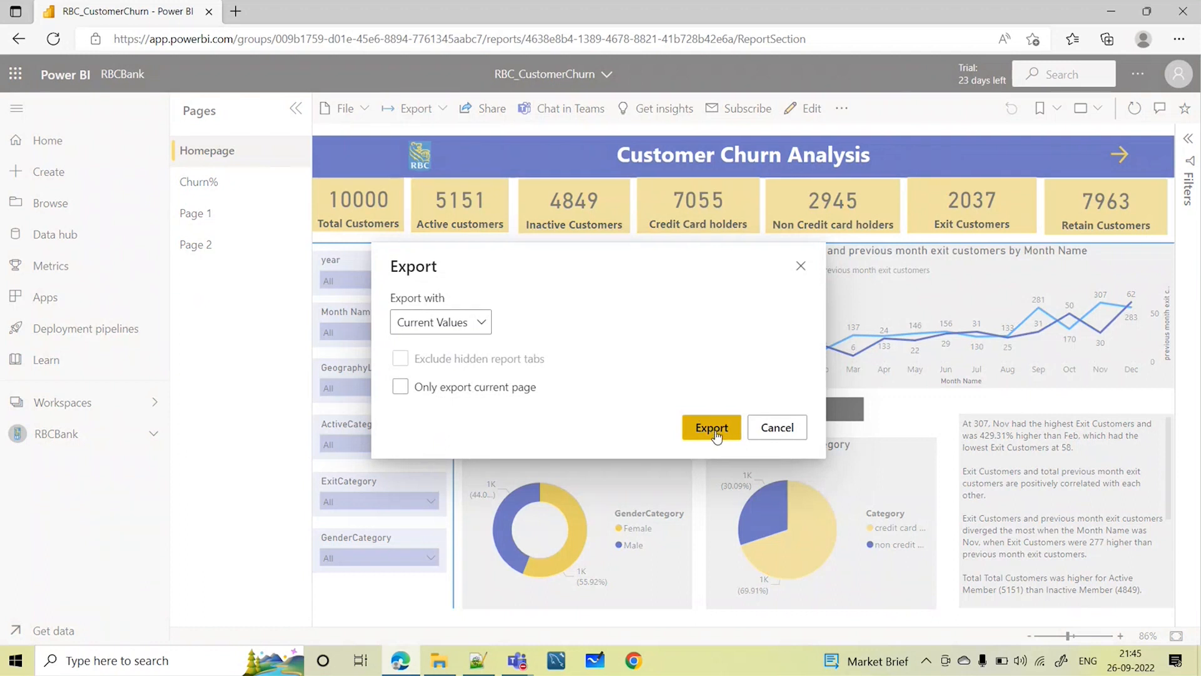
left_click(710, 427)
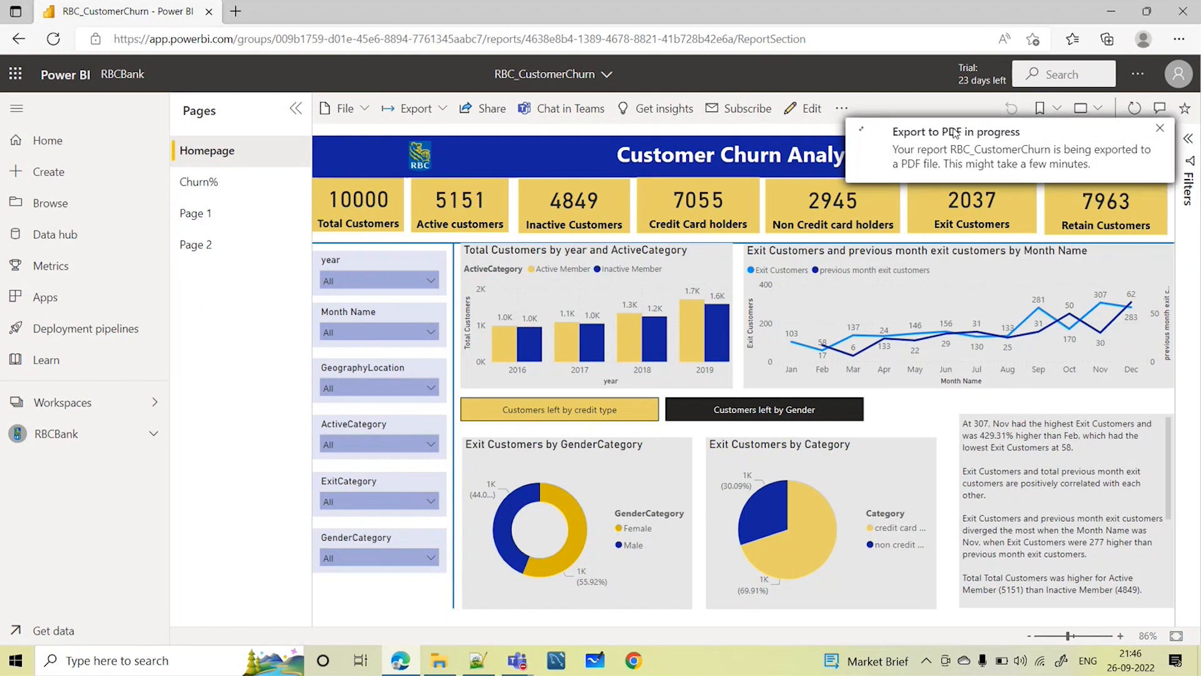
mouse_move(869, 152)
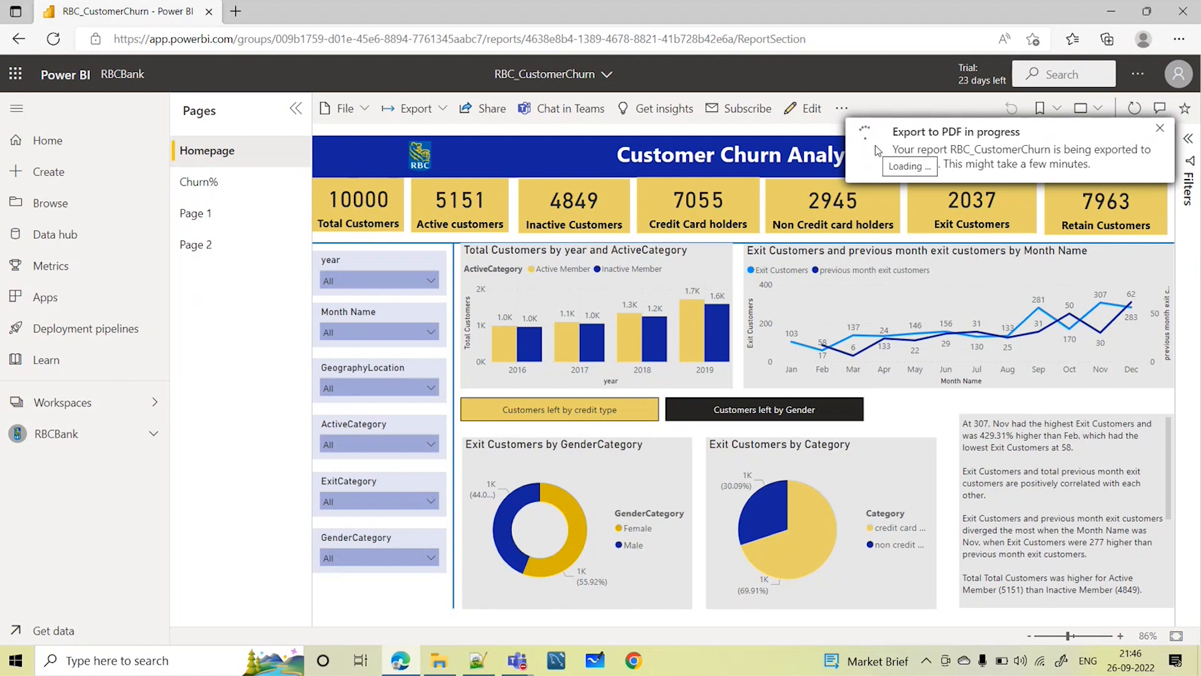
left_click(1106, 39)
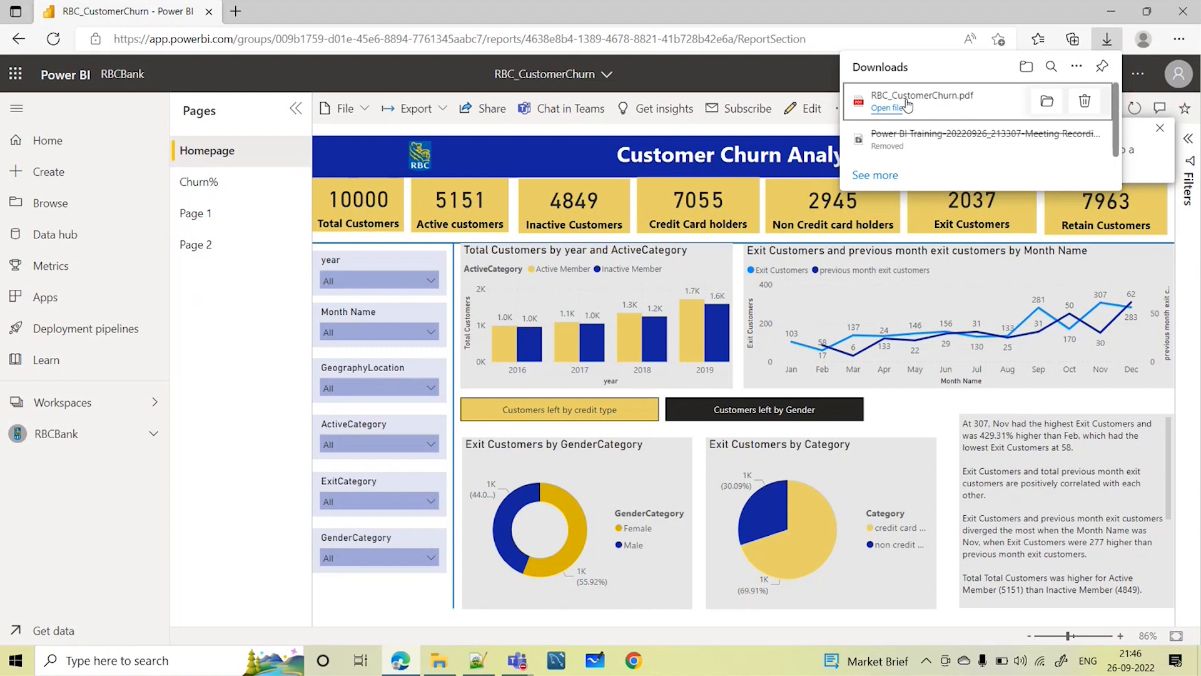
- Open RBC_CustomerChurn.pdf and scroll through the dashboard and Churn % table pages
left_click(888, 107)
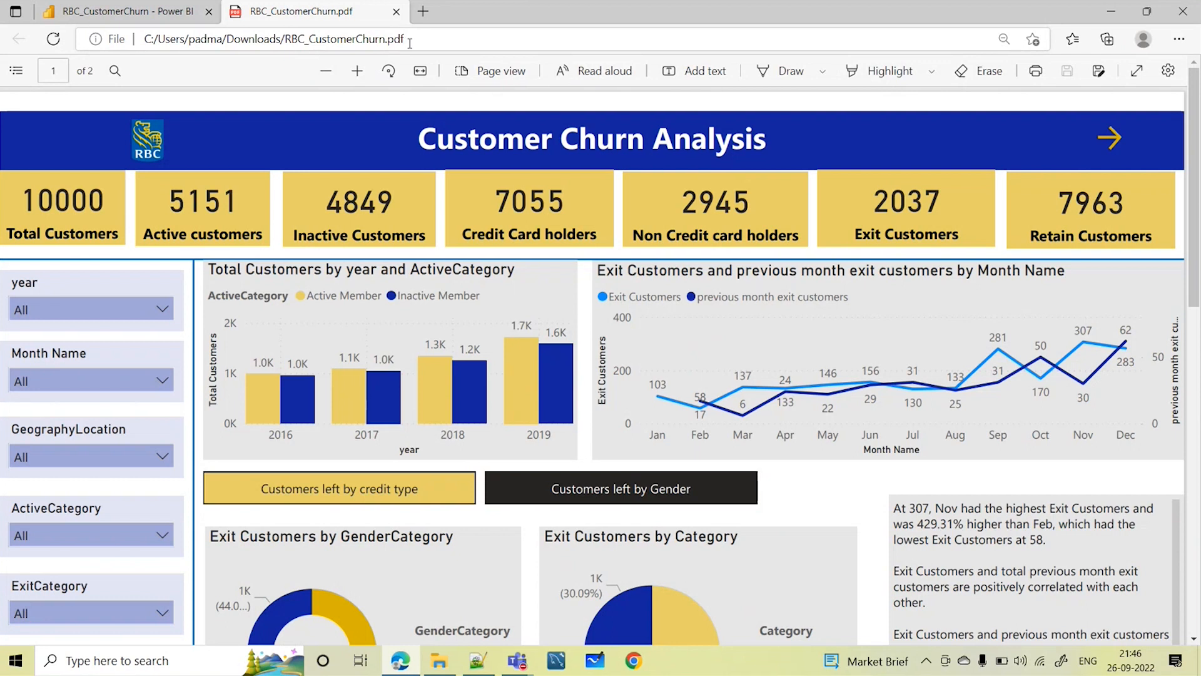
scroll("down", 3)
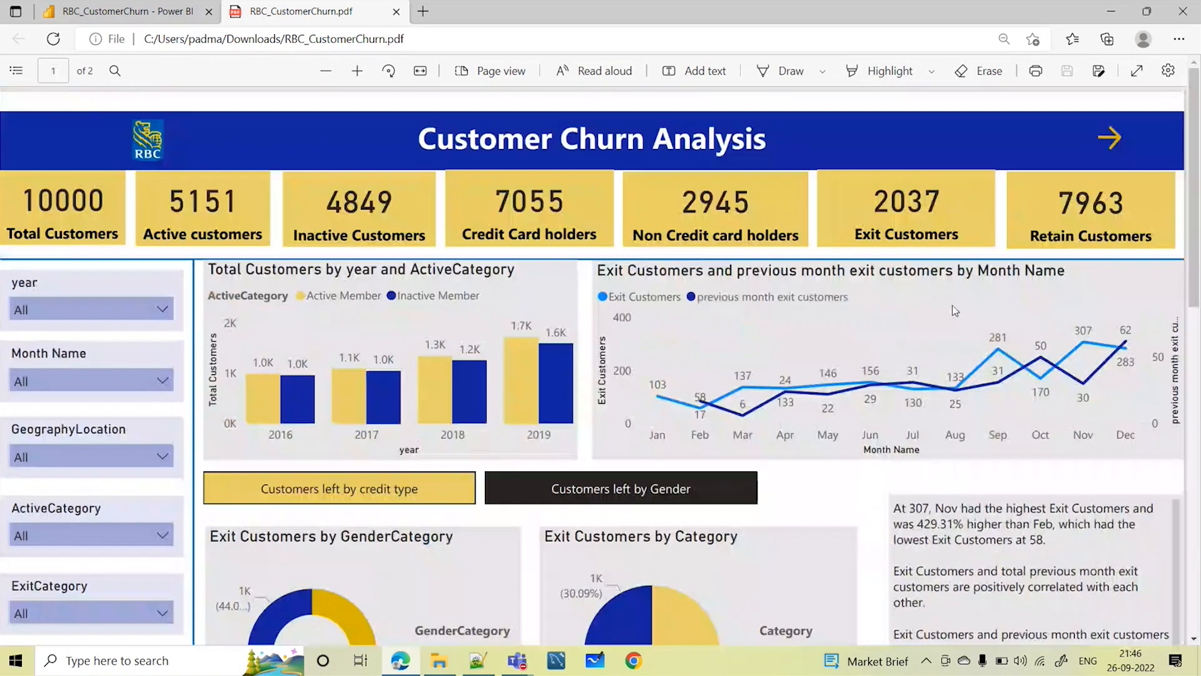
scroll("down", 3)
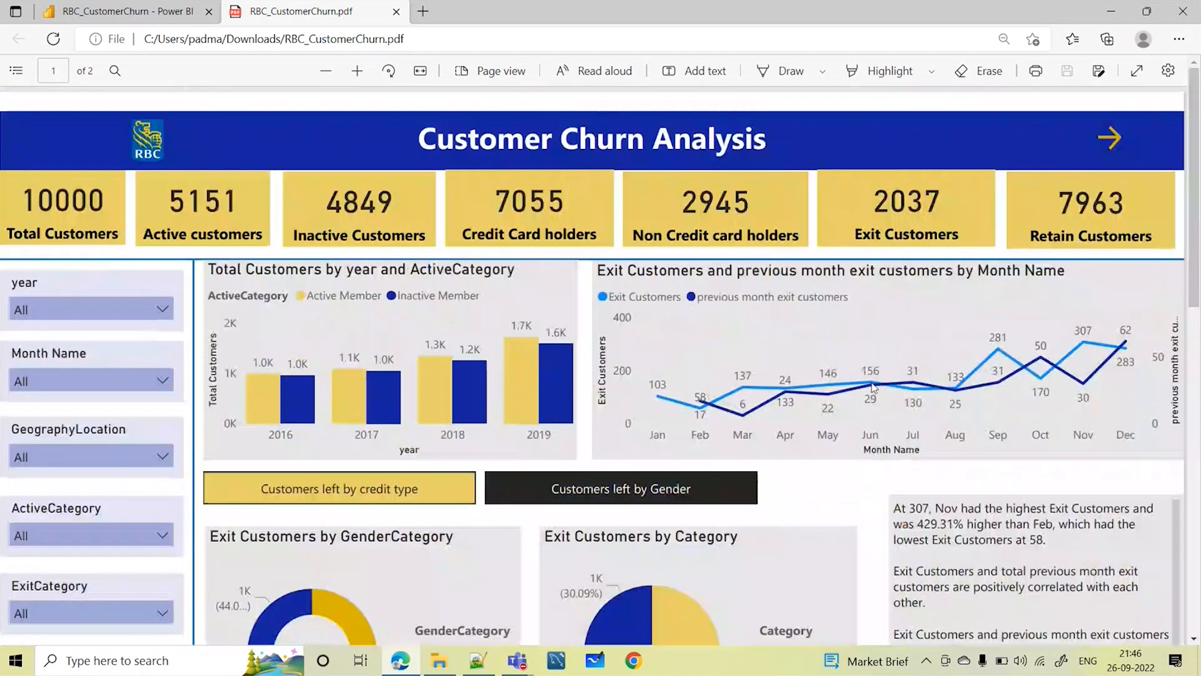
scroll("down", 3)
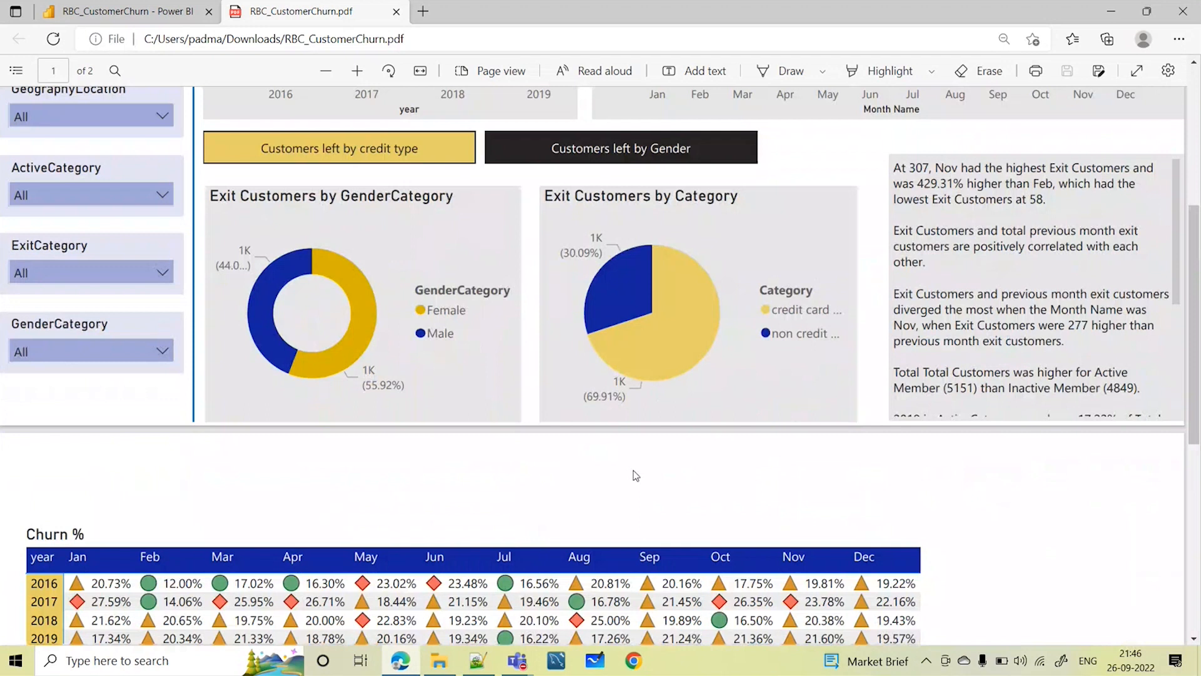
scroll("down", 3)
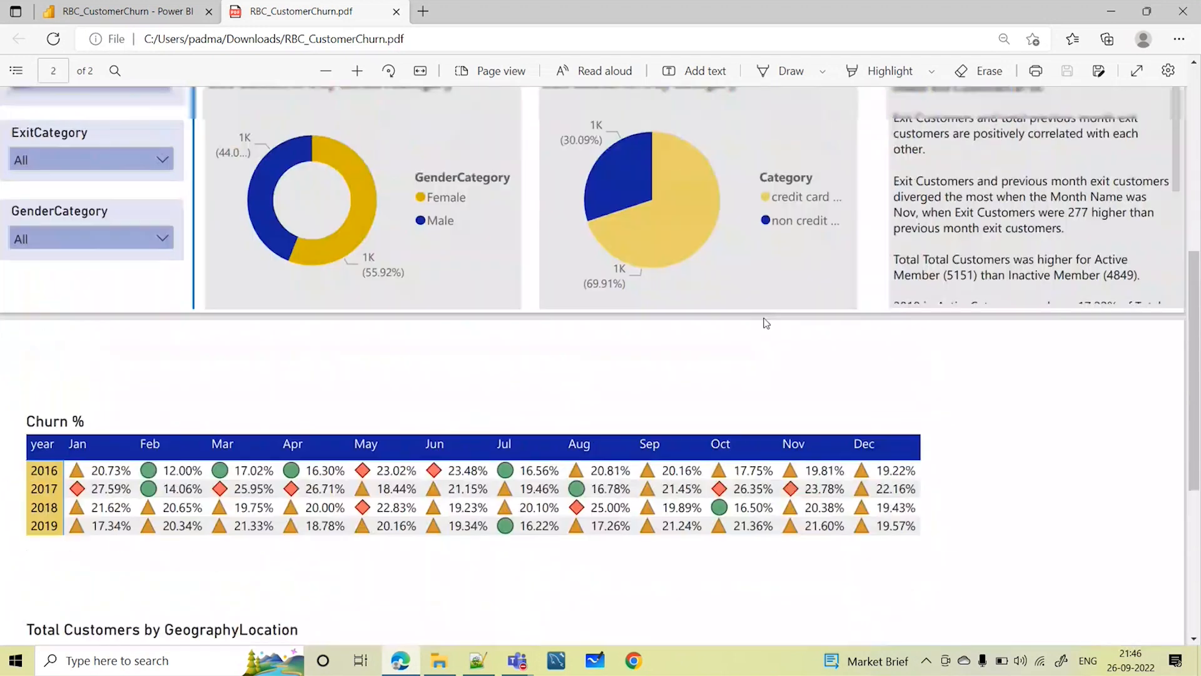
scroll("down", 3)
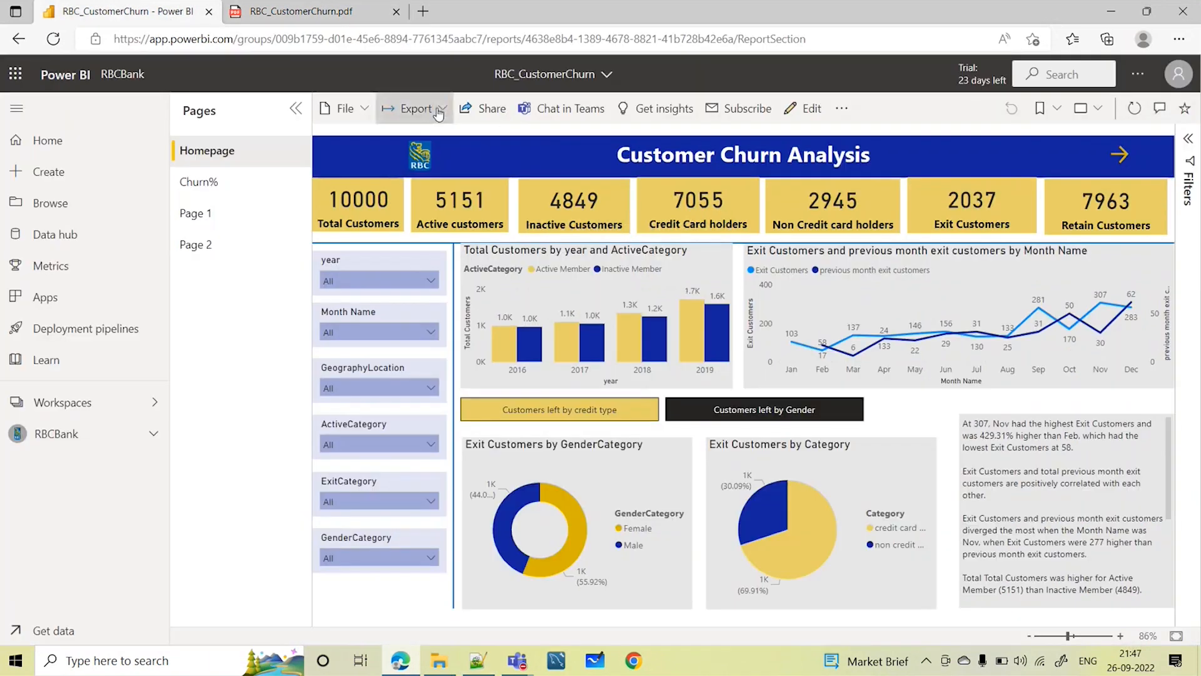
- Export all report pages to PowerPoint as an embedded image
left_click(416, 108)
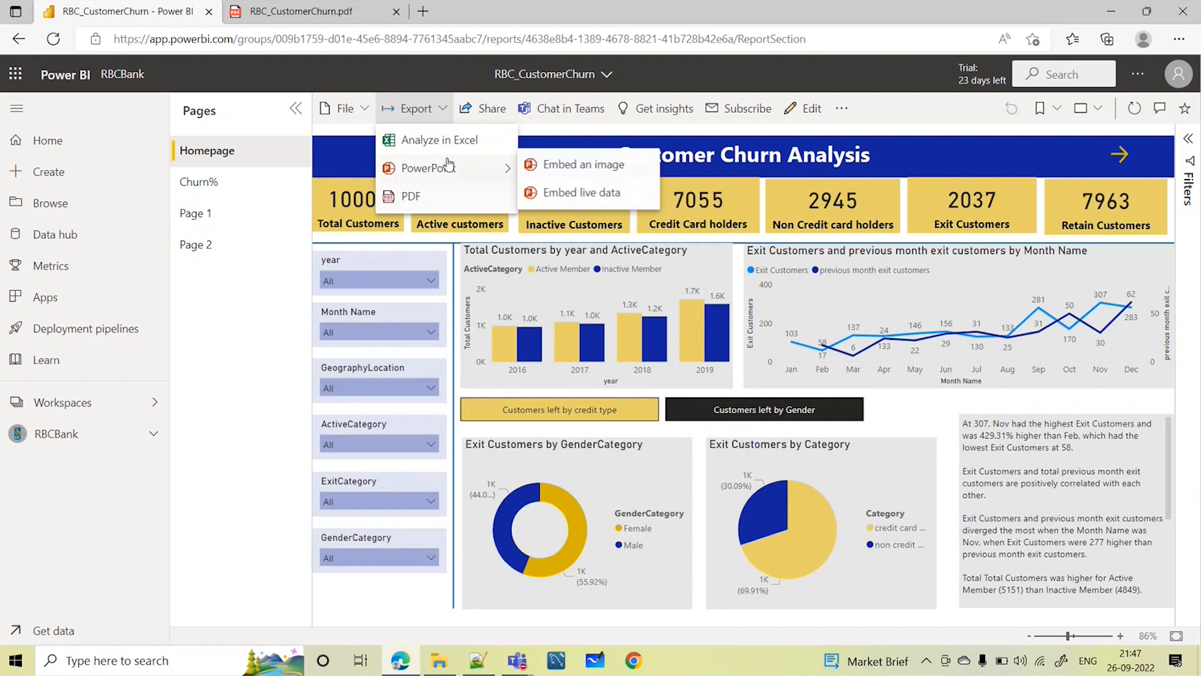
mouse_move(585, 168)
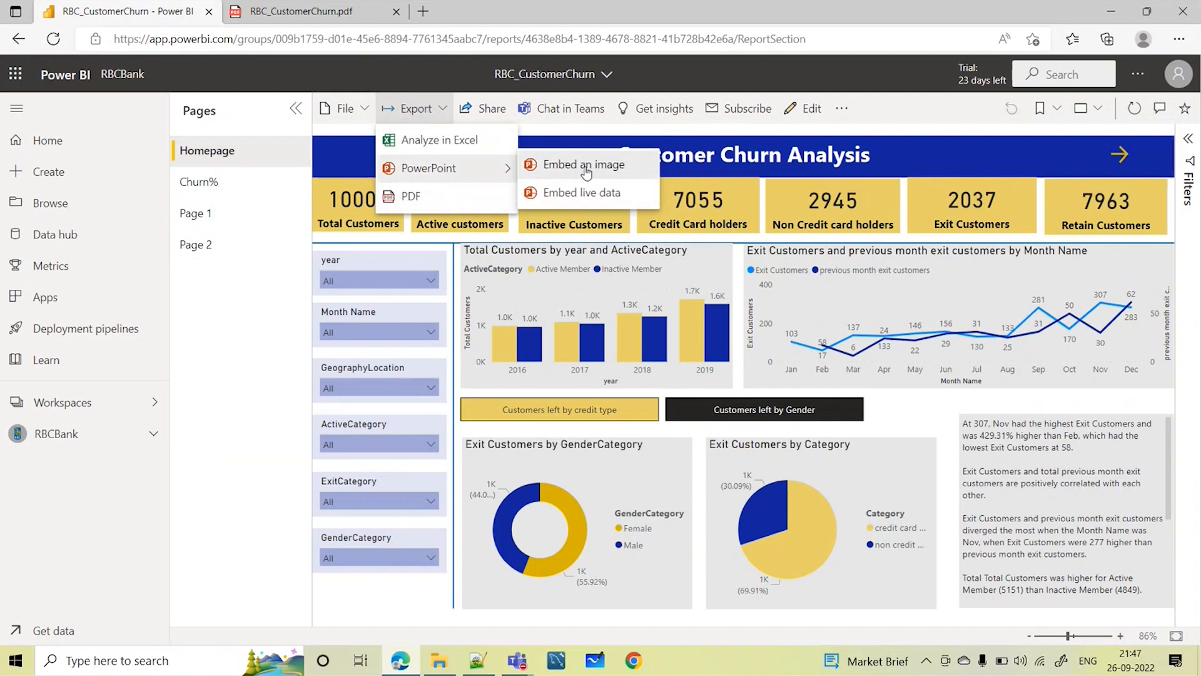
left_click(412, 196)
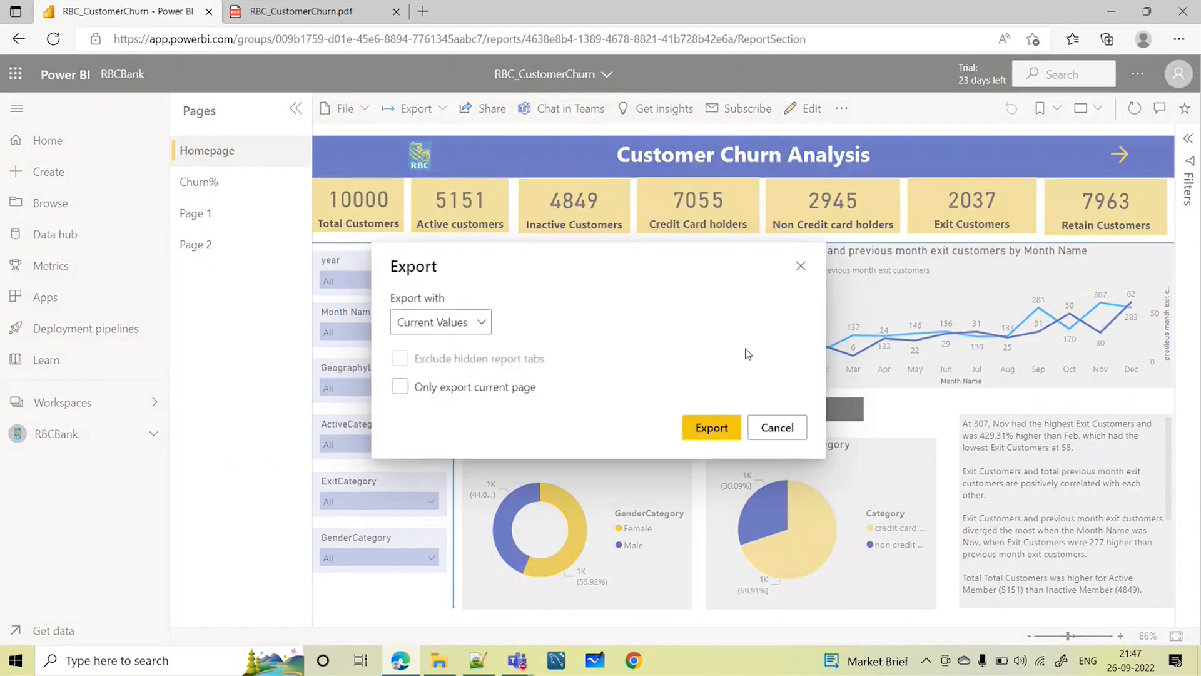
left_click(710, 427)
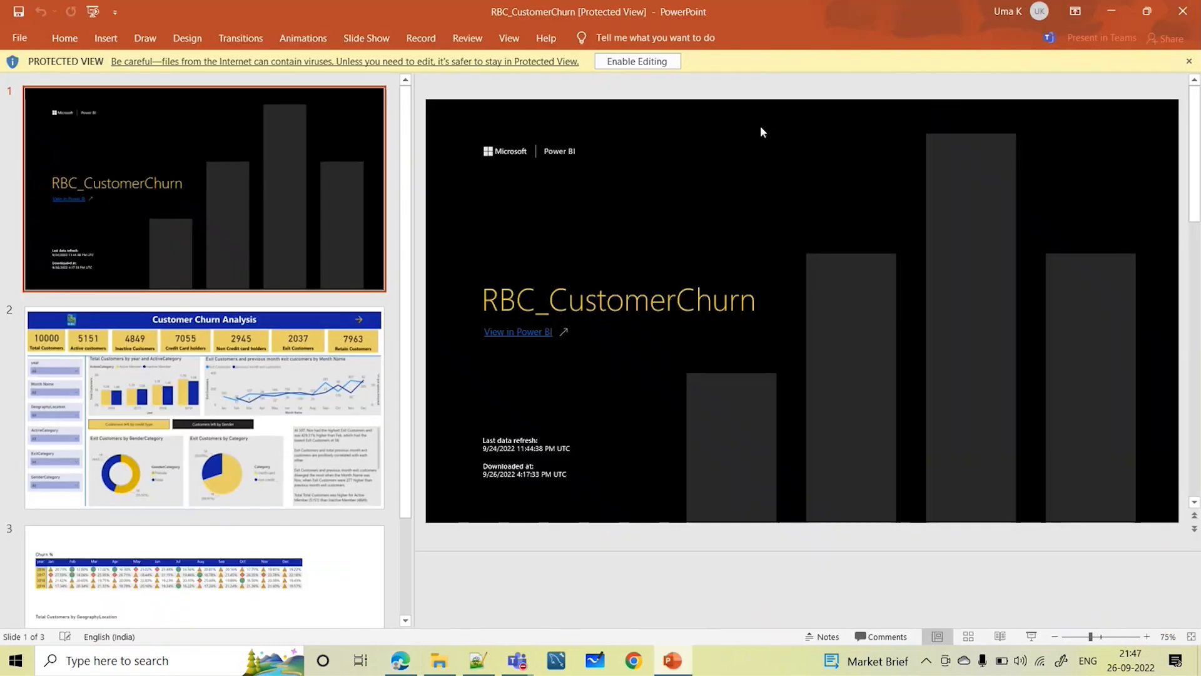
mouse_move(799, 460)
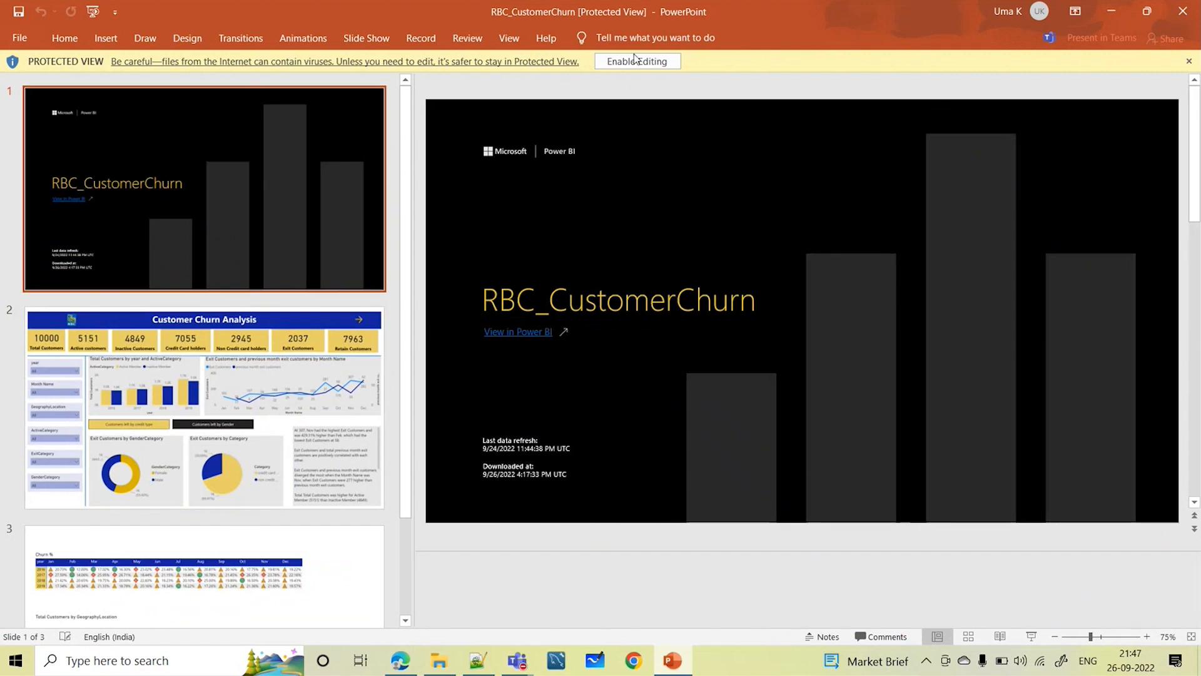
- Enable editing on the RBC_CustomerChurn deck, browse slides, and follow its View in Power BI link
left_click(637, 62)
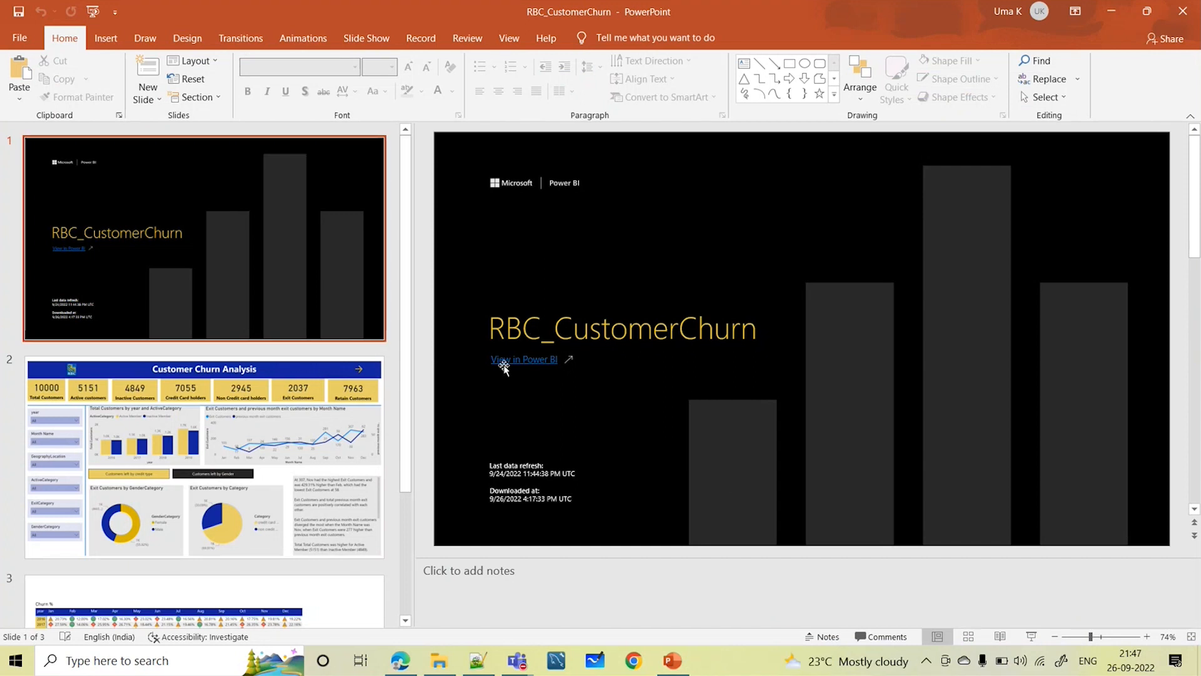
mouse_move(524, 358)
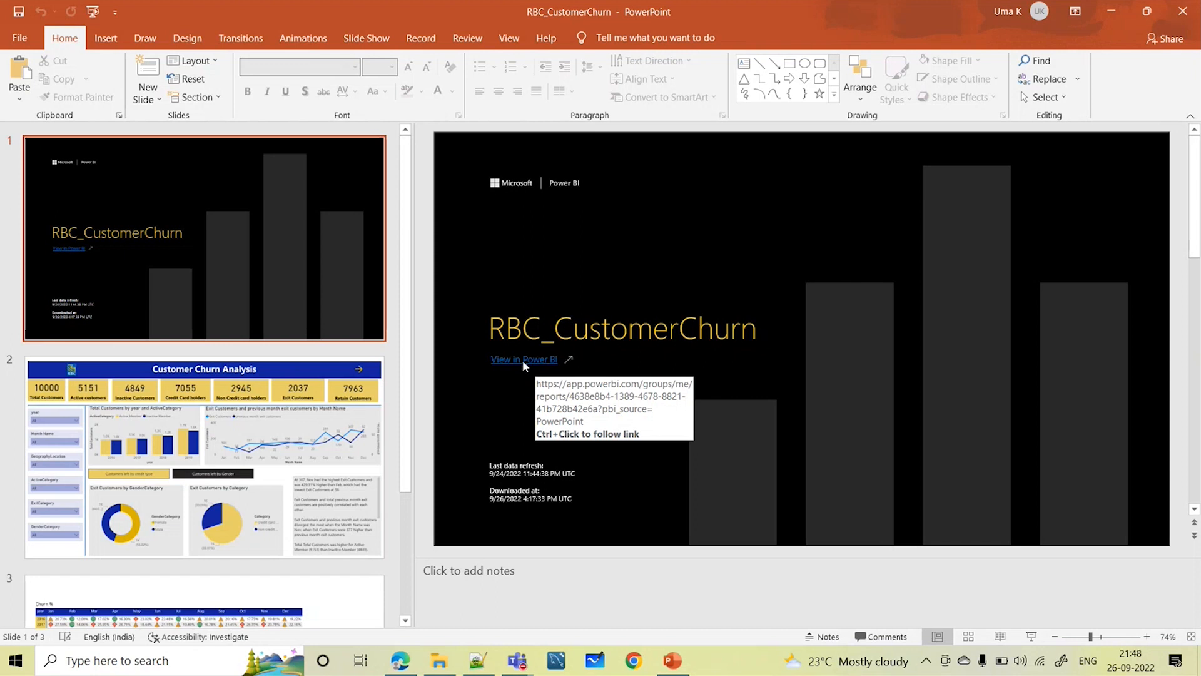
mouse_move(540, 368)
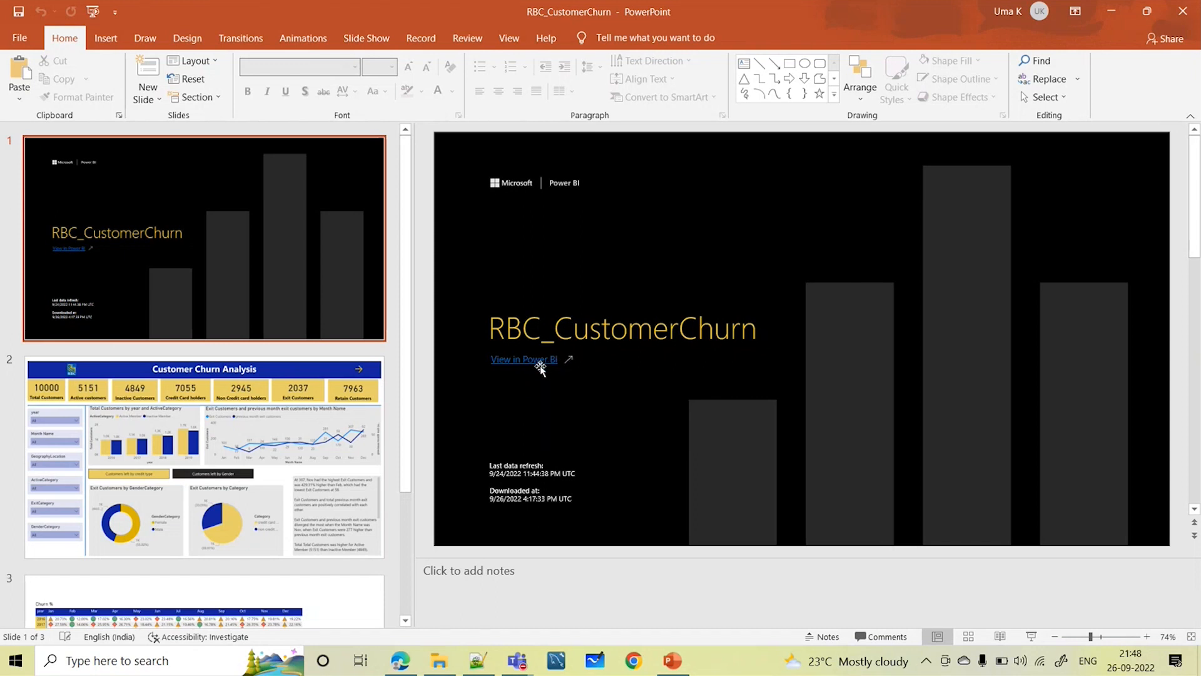
scroll("down", 3)
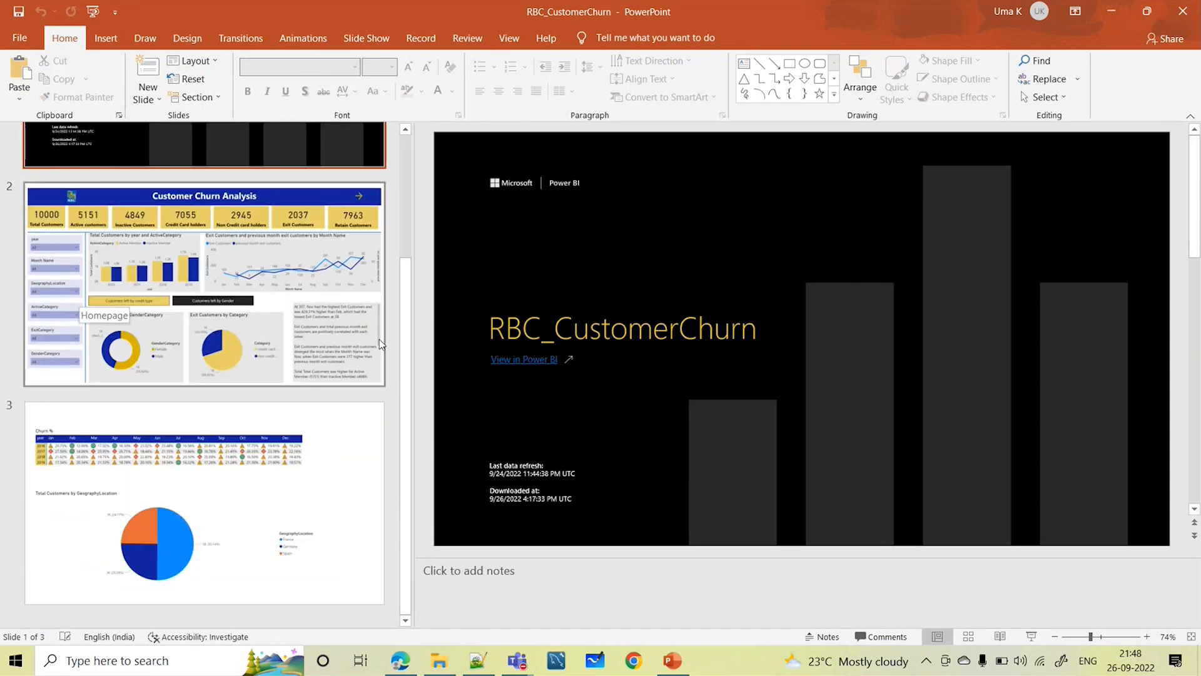
left_click(203, 286)
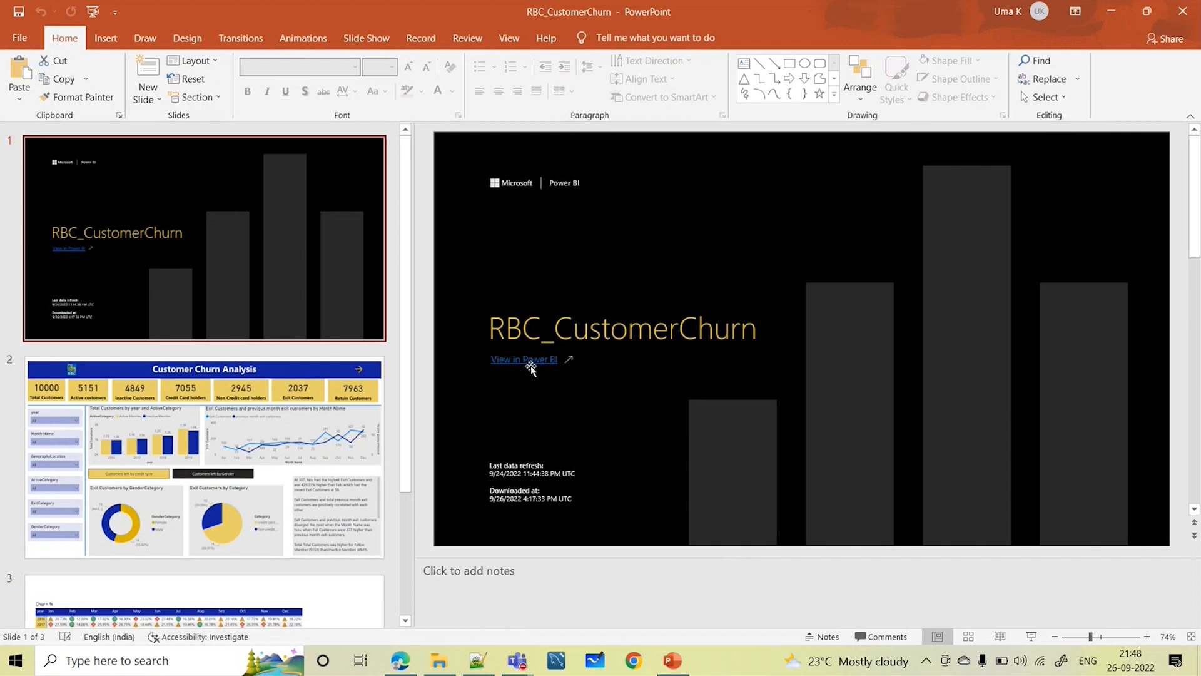
left_click(523, 358)
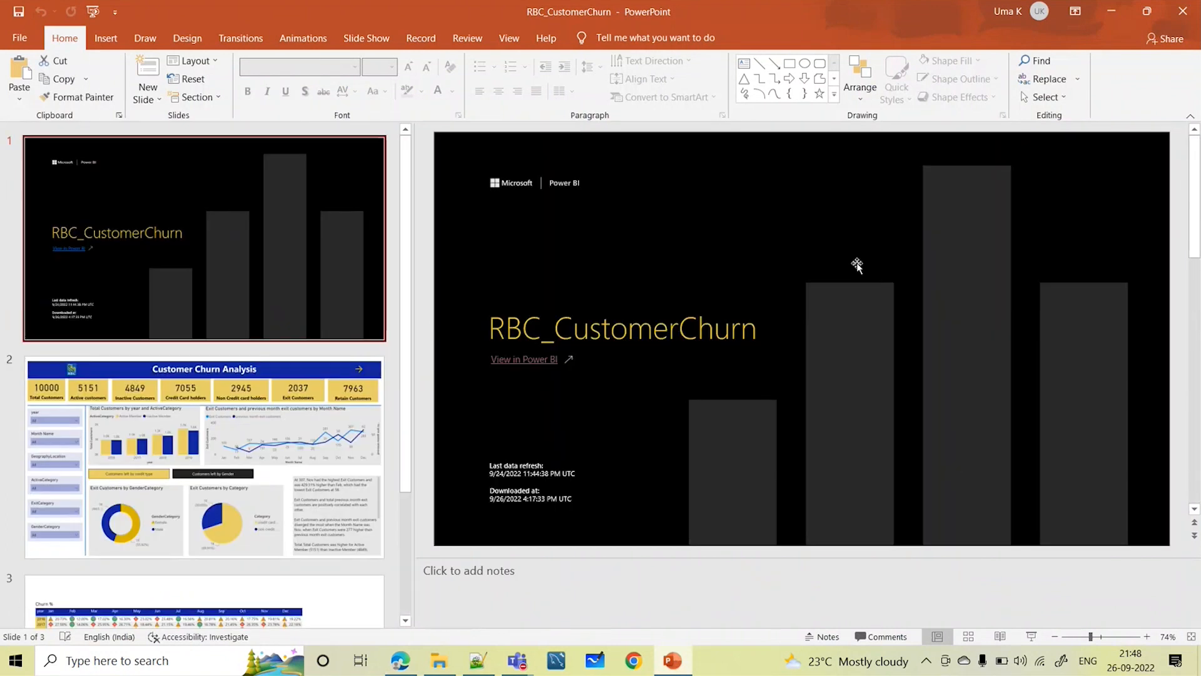
left_click(203, 456)
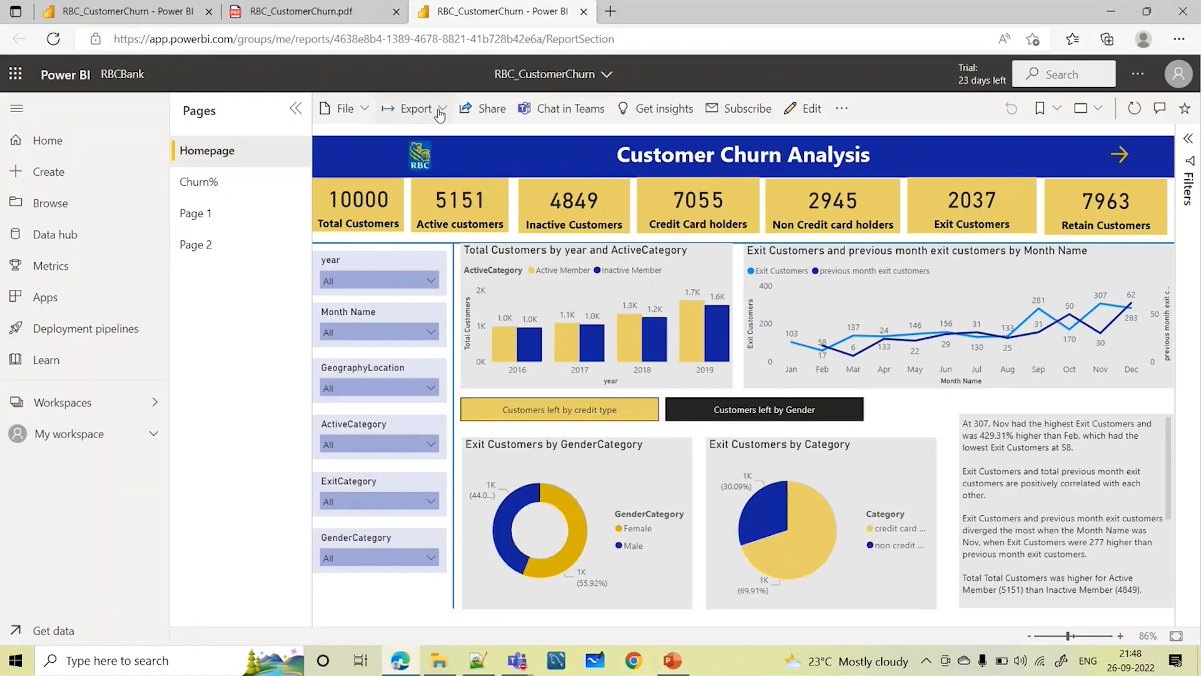
- Review the report's Export options, then switch back to the exported PDF tab
left_click(415, 108)
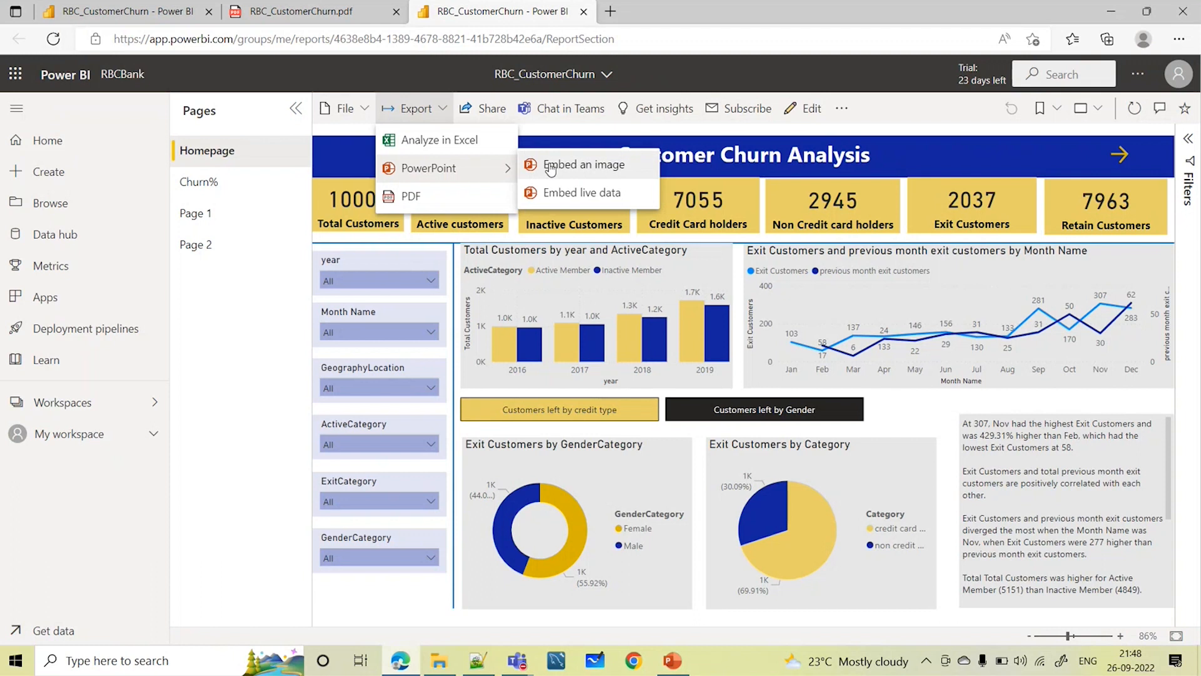
mouse_move(569, 196)
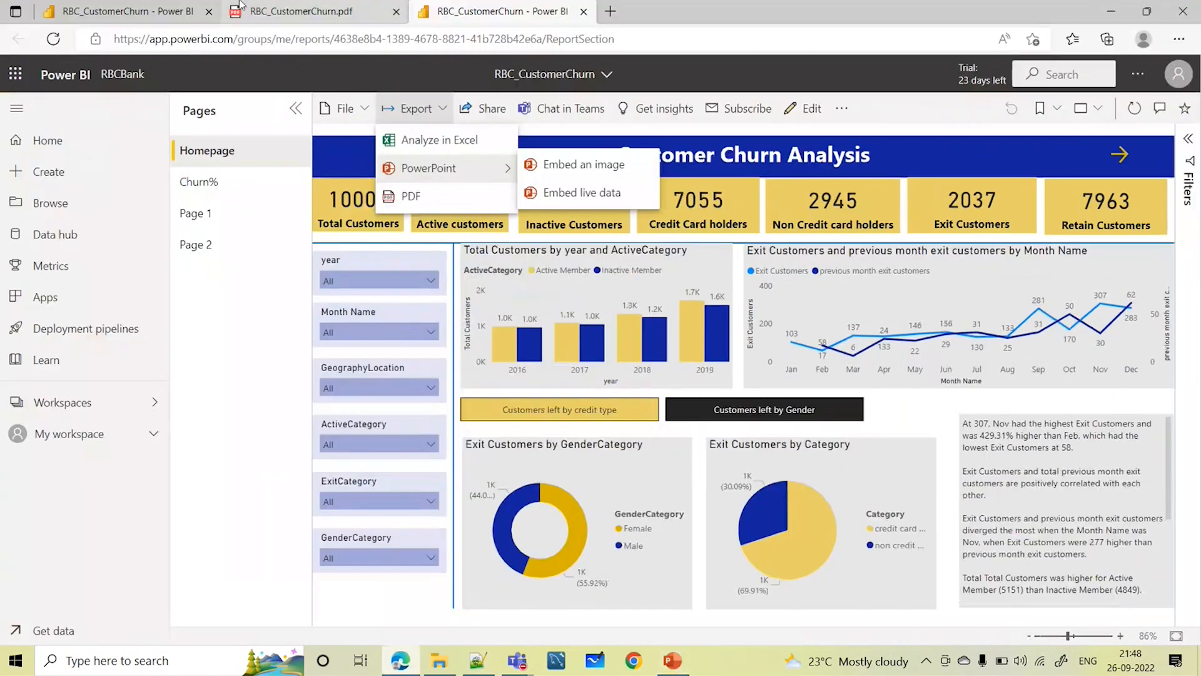
left_click(299, 10)
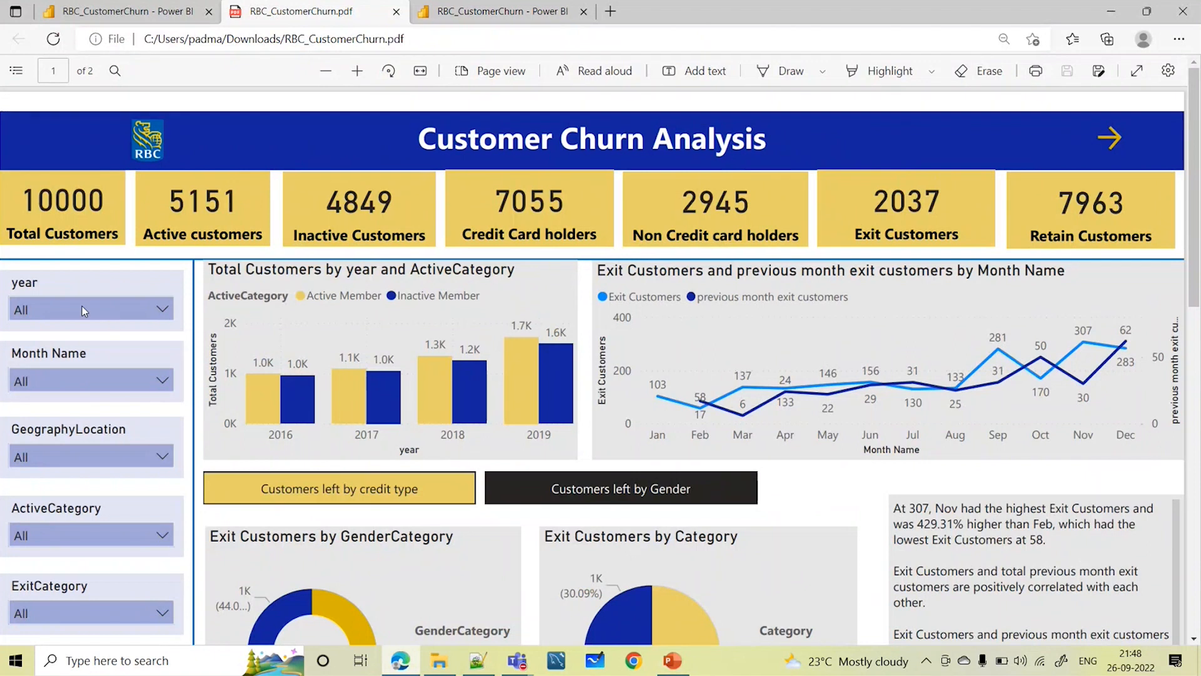
mouse_move(131, 379)
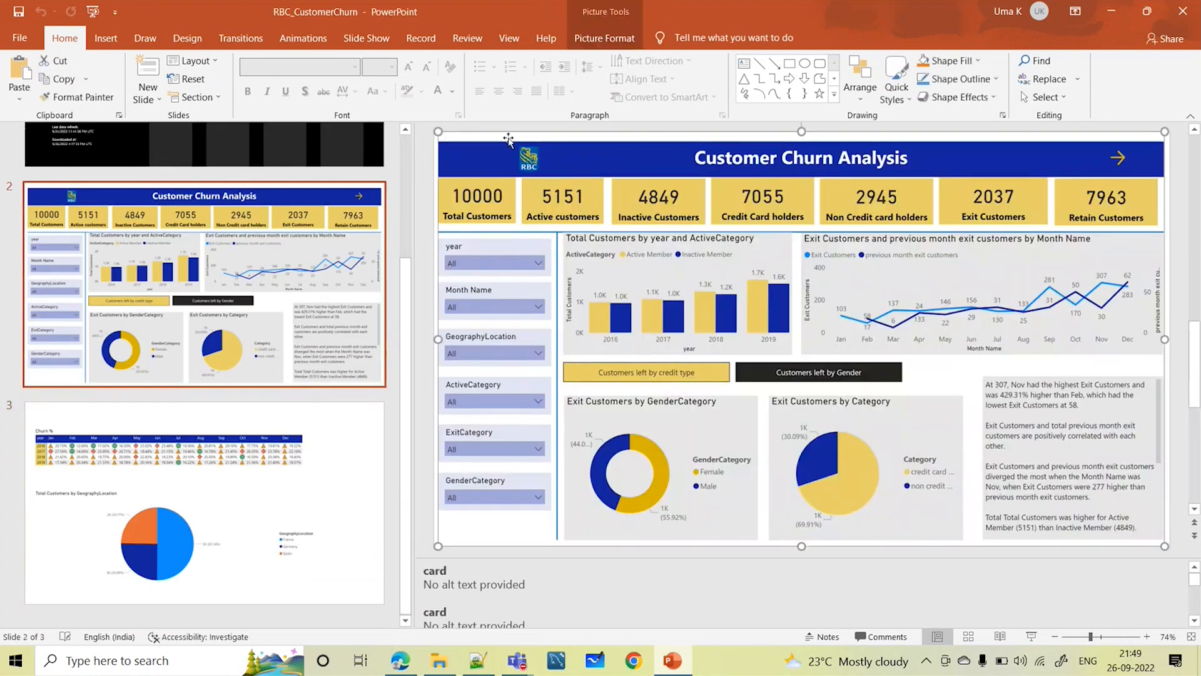
mouse_move(1116, 158)
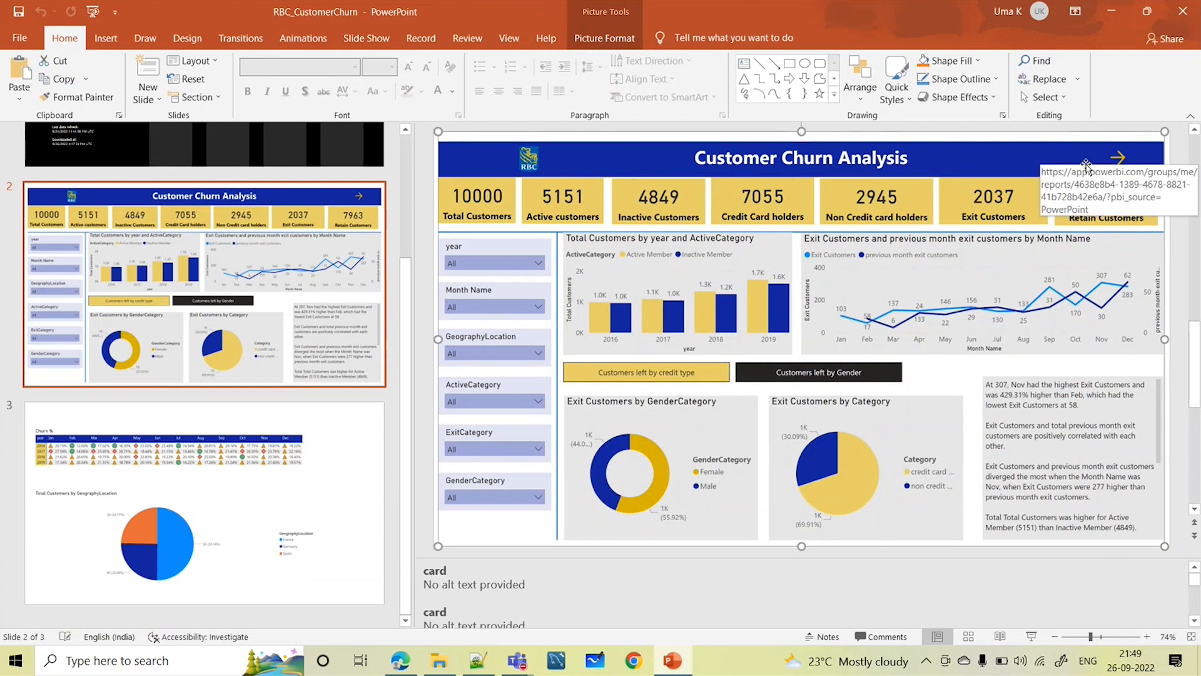
mouse_move(508, 576)
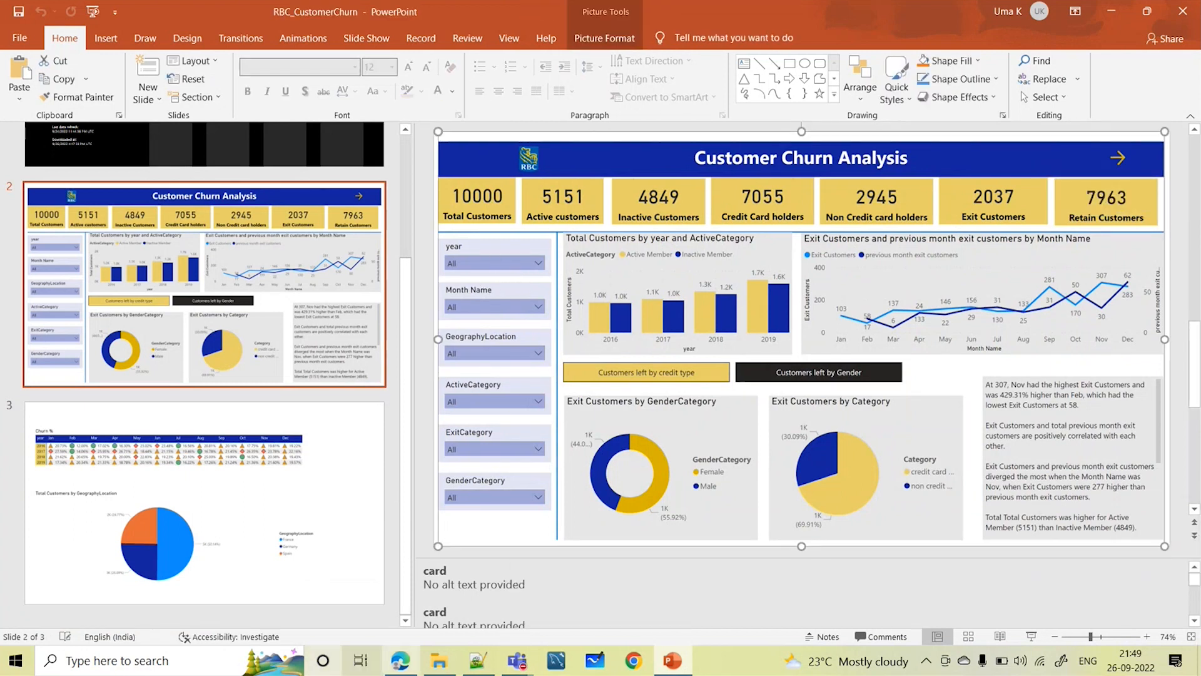
- Select the static dashboard picture on slide 2, then return to Power BI's Export menu
left_click(399, 659)
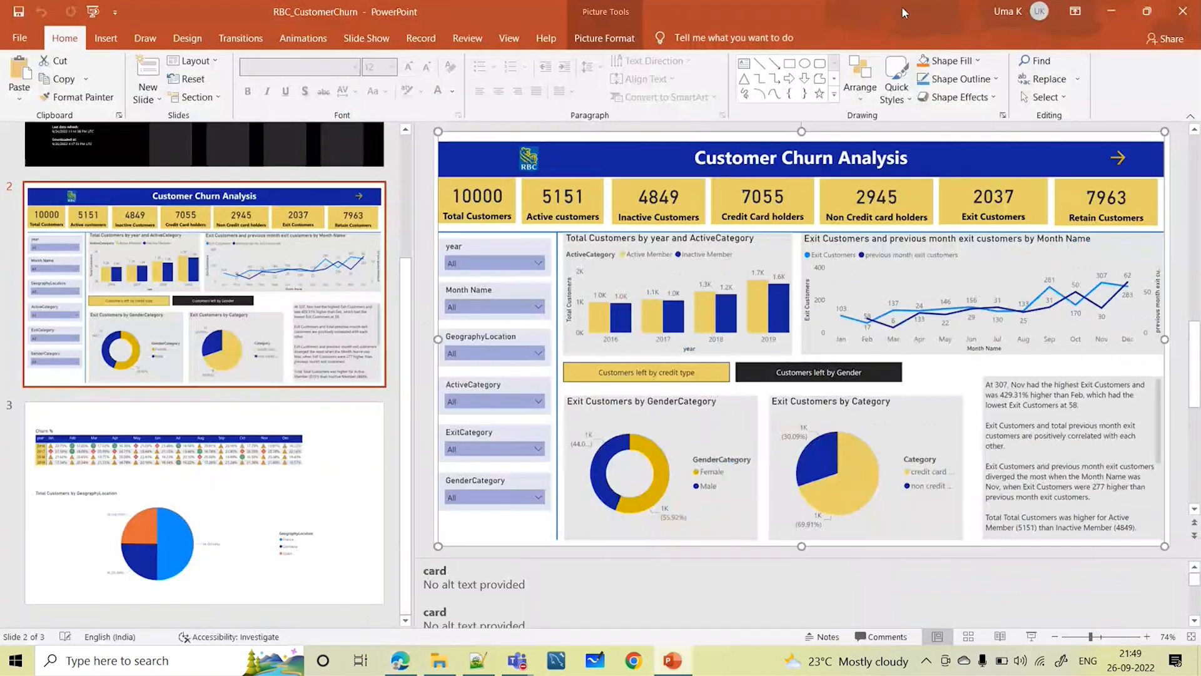
left_click(415, 108)
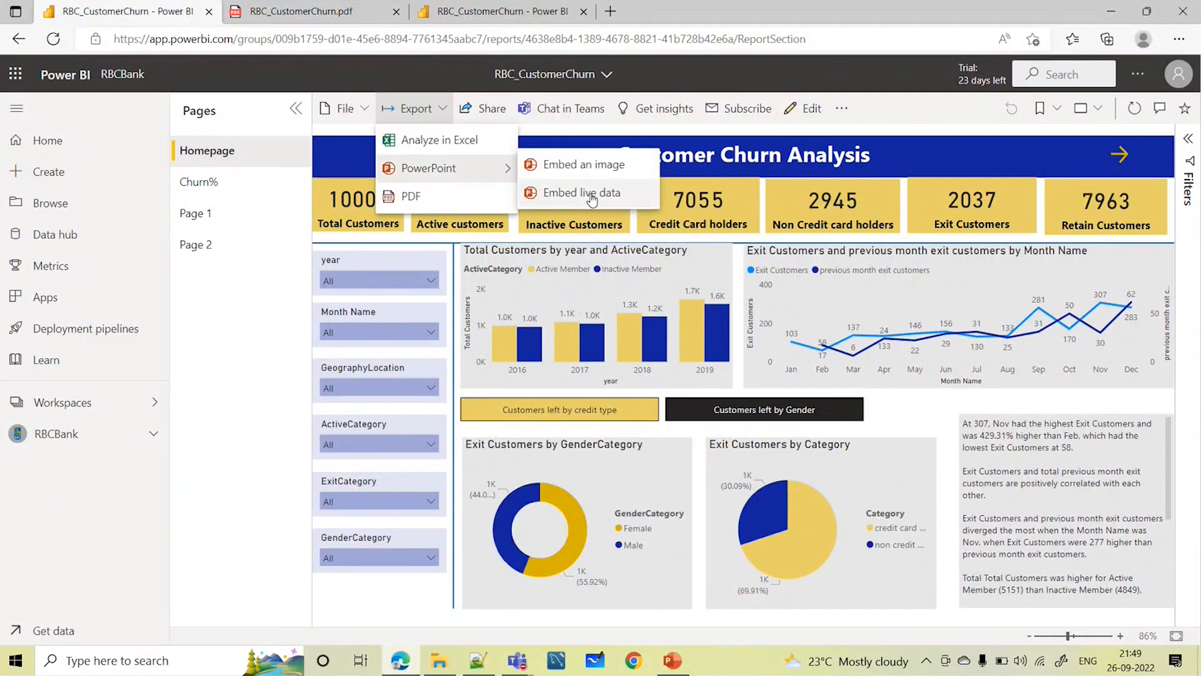
- Embed the Homepage report with live data and open it in a new PowerPoint presentation
left_click(582, 192)
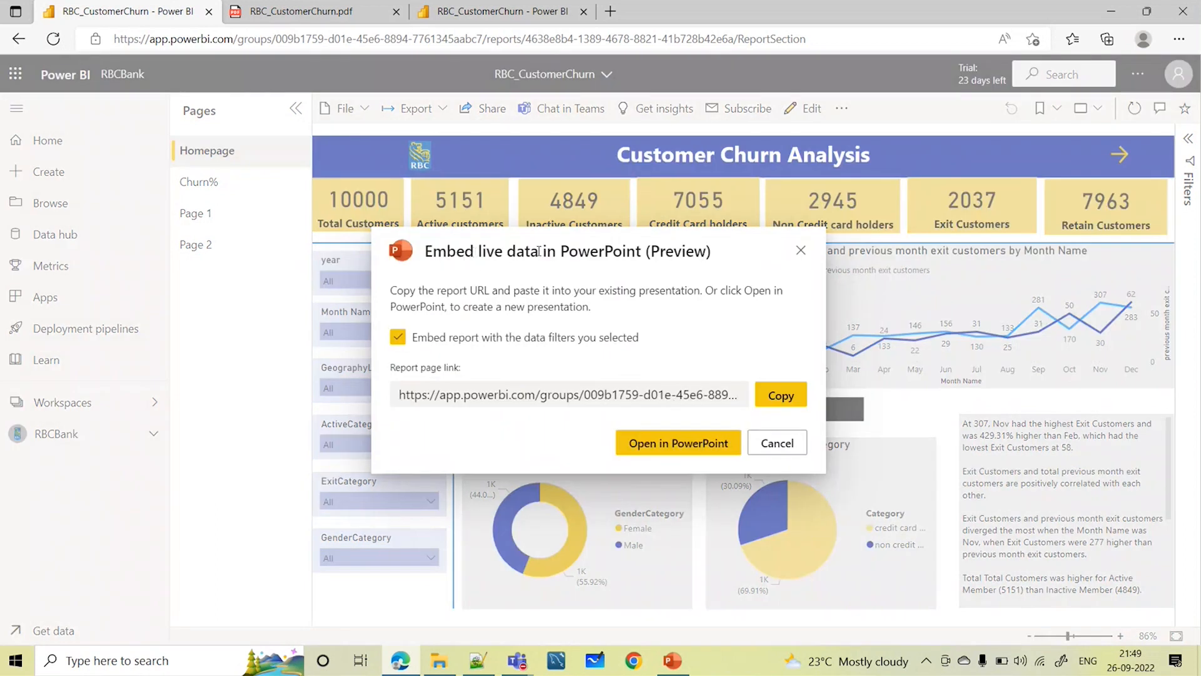
mouse_move(613, 268)
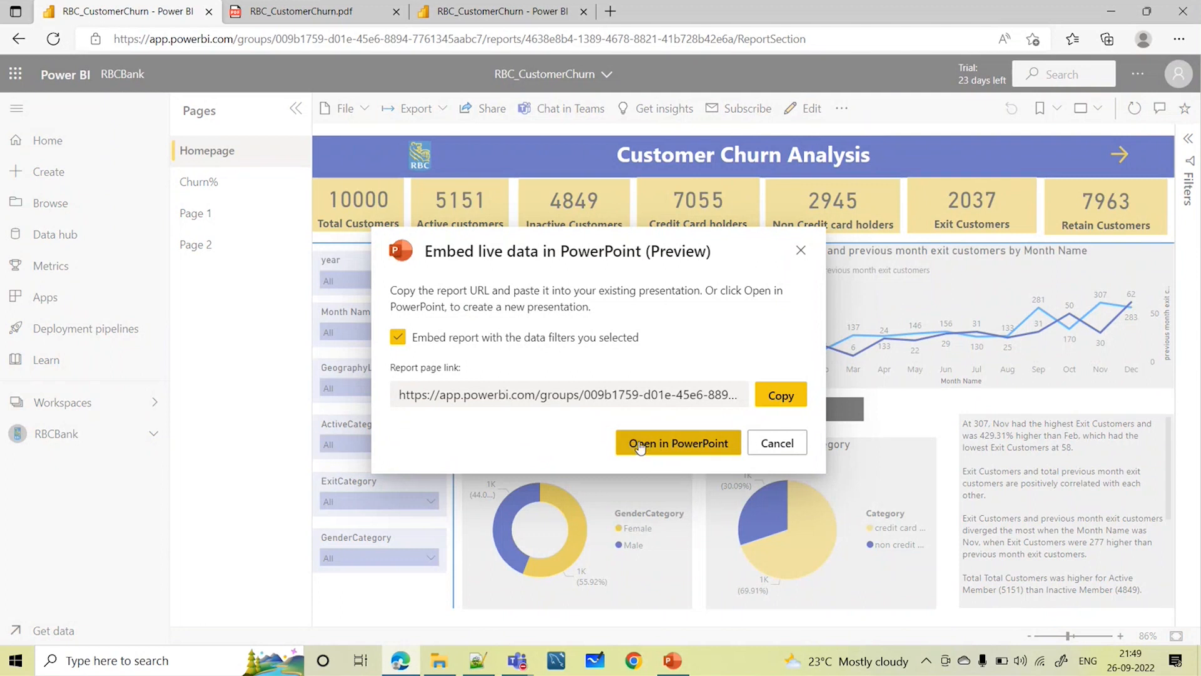
left_click(677, 442)
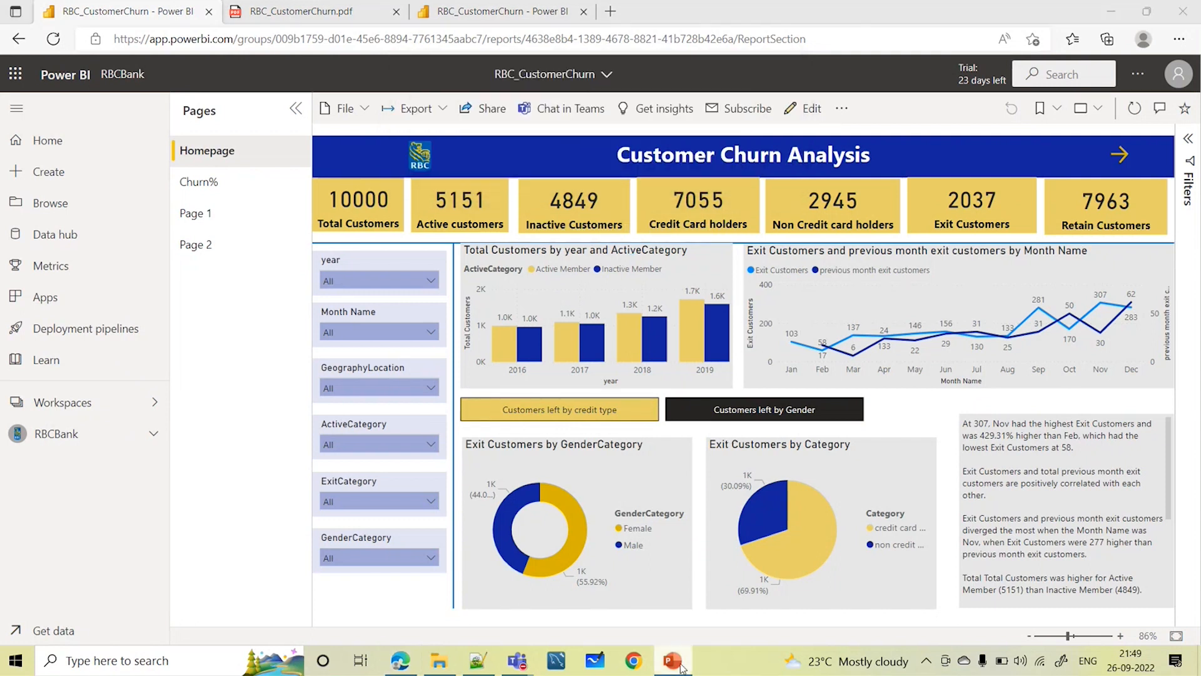
mouse_move(672, 659)
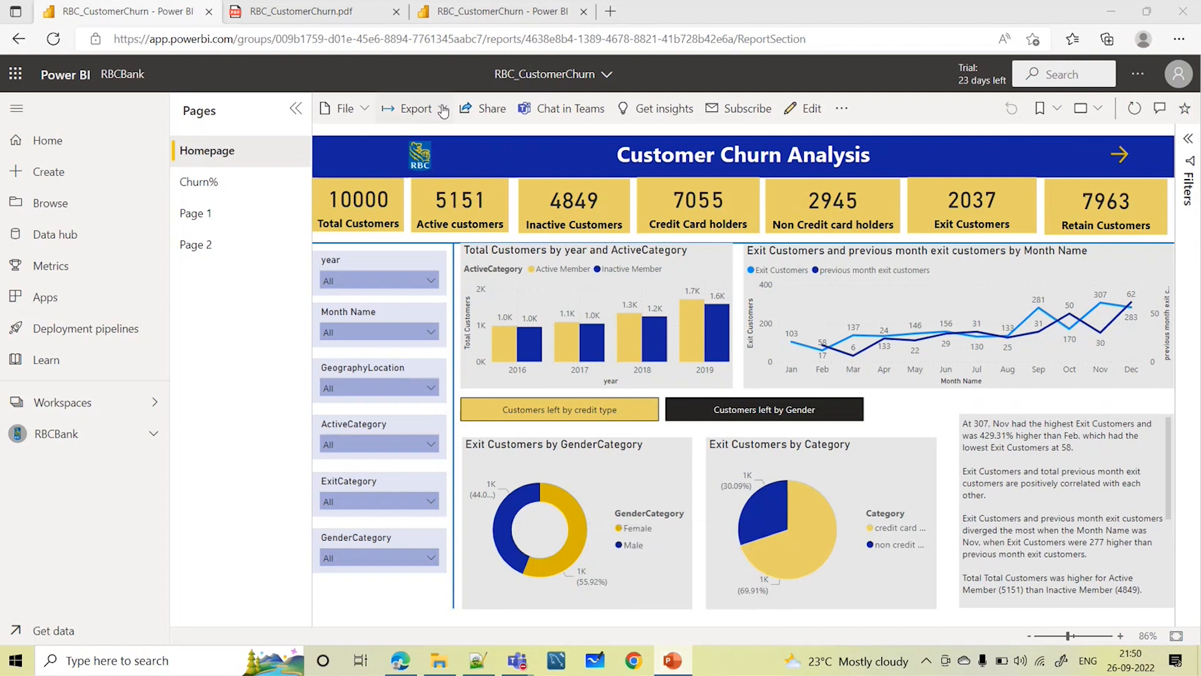
left_click(416, 108)
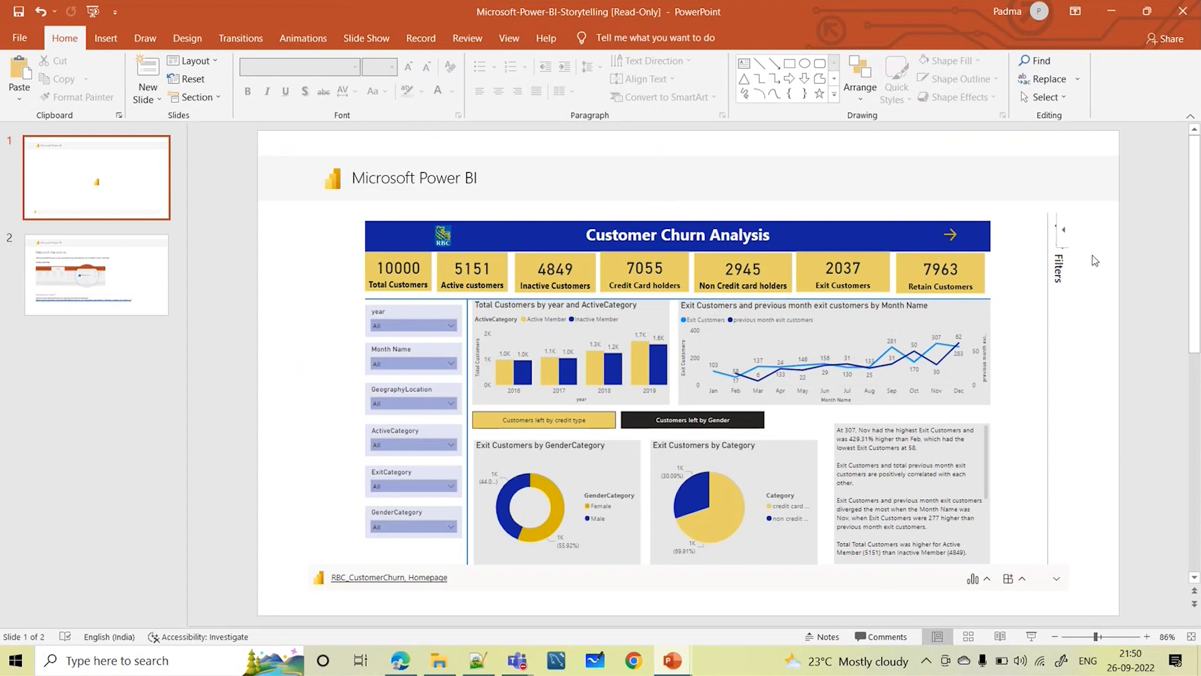
mouse_move(525, 291)
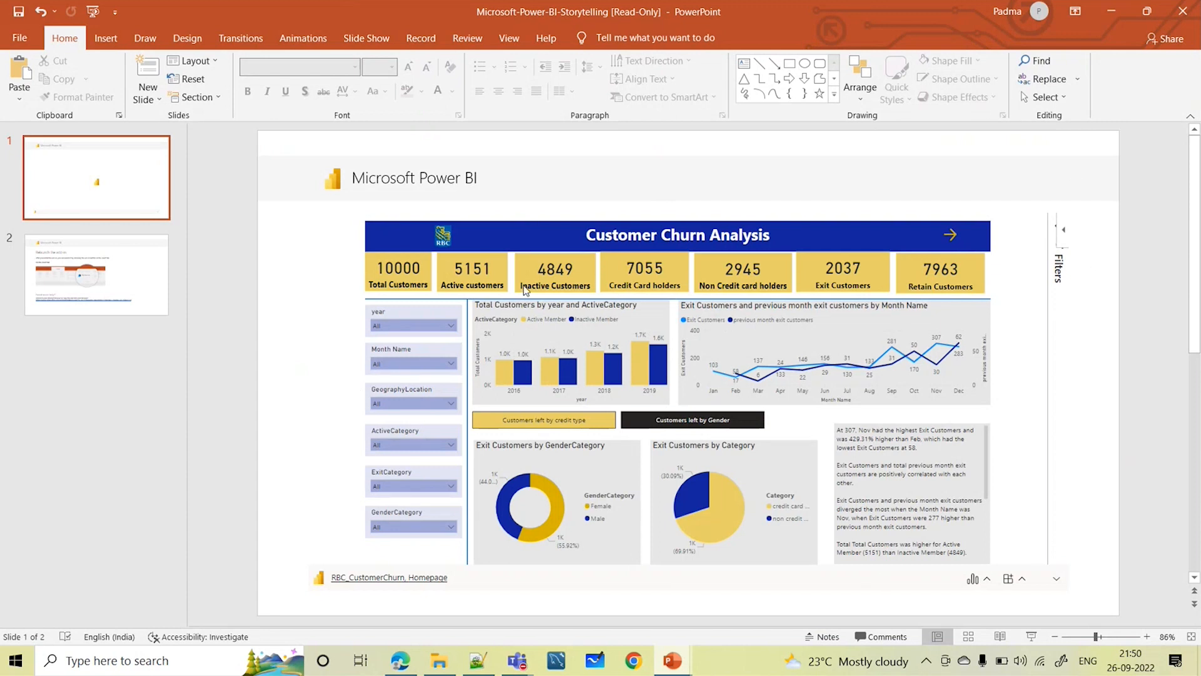
mouse_move(406, 549)
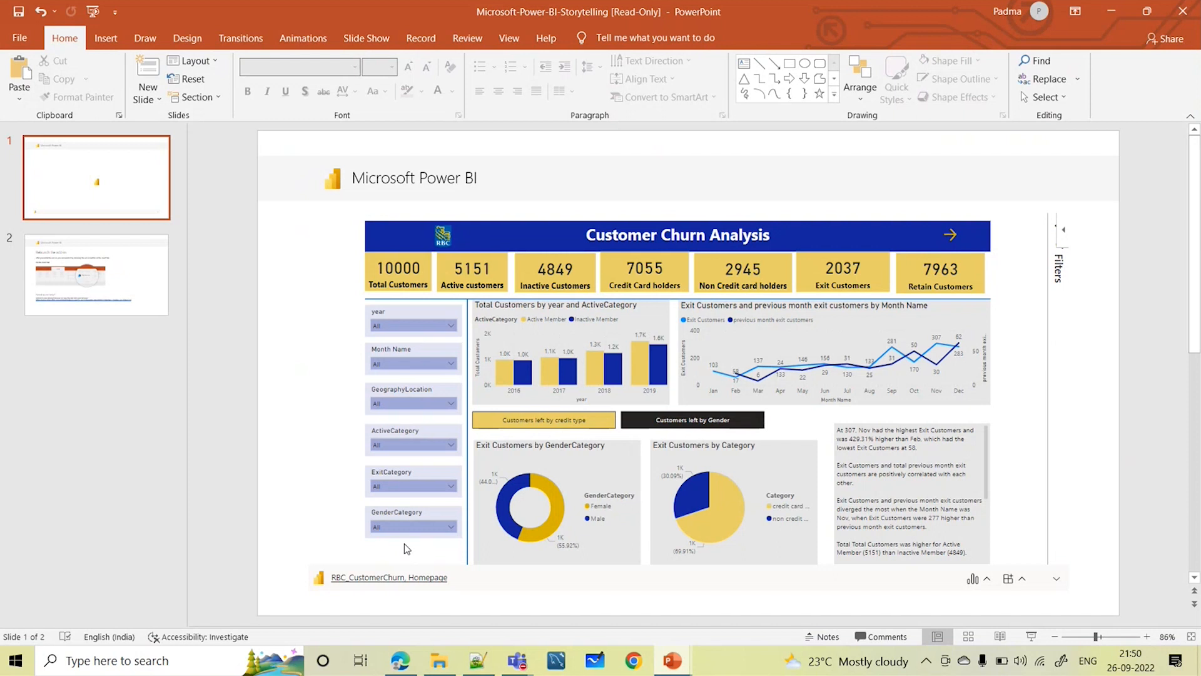
- Filter the embedded report's year slicer to 2017, then 2018, then 2019
left_click(413, 321)
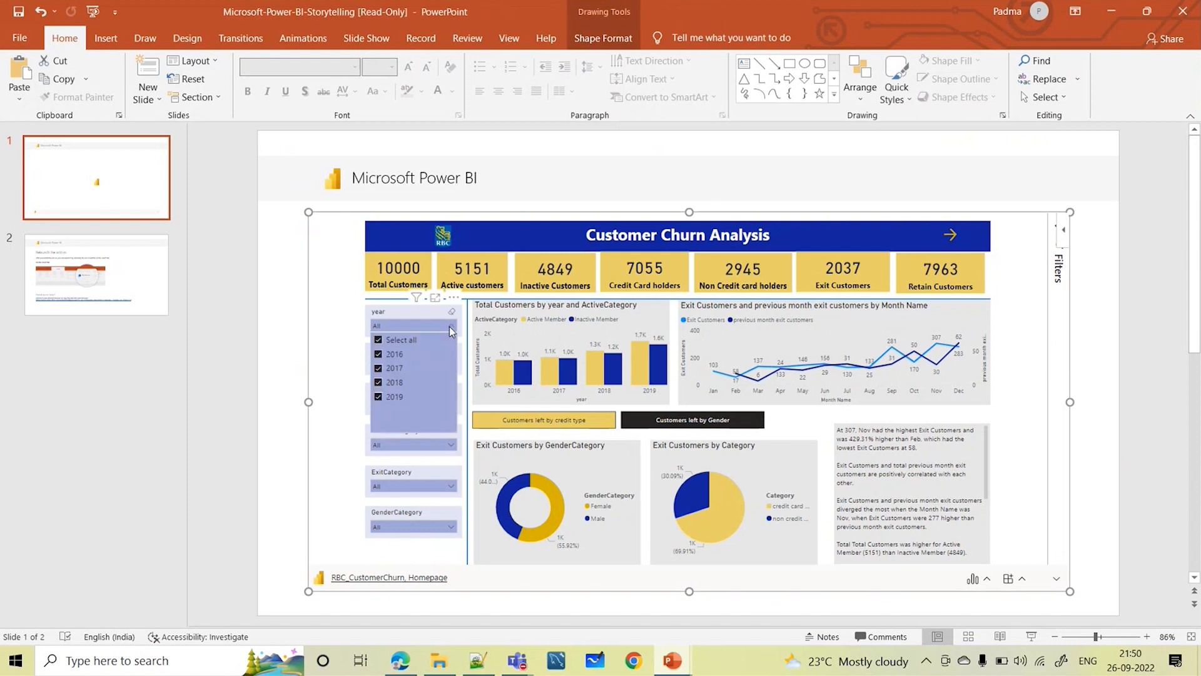
left_click(399, 339)
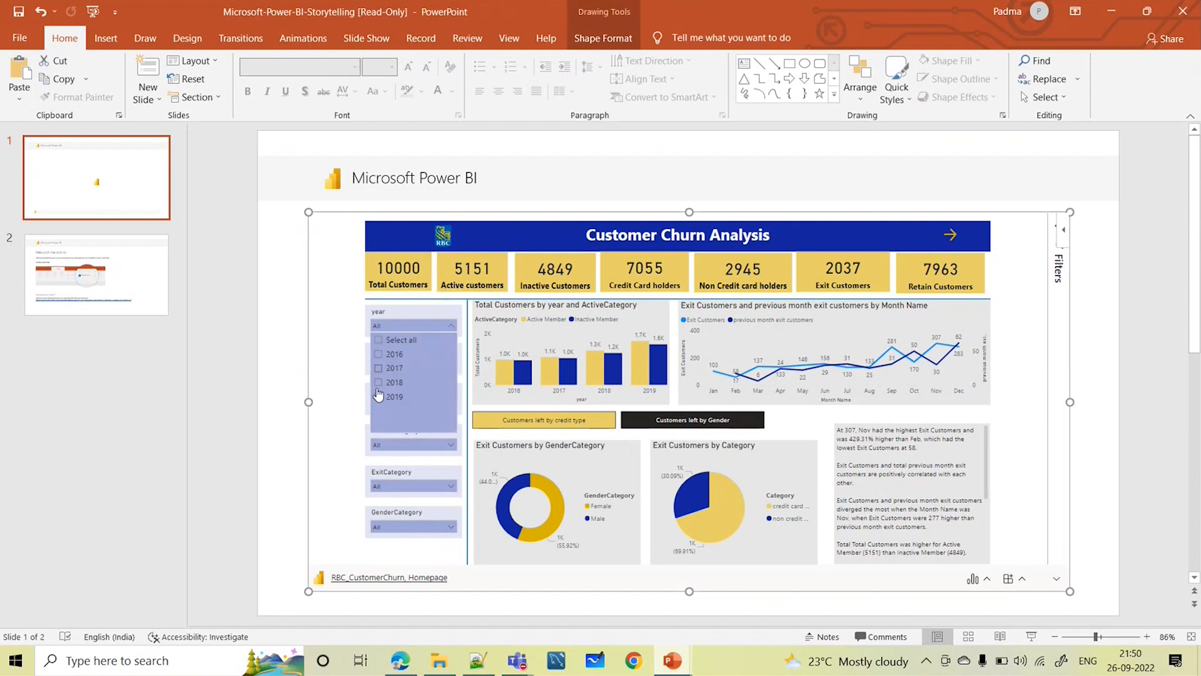
left_click(378, 368)
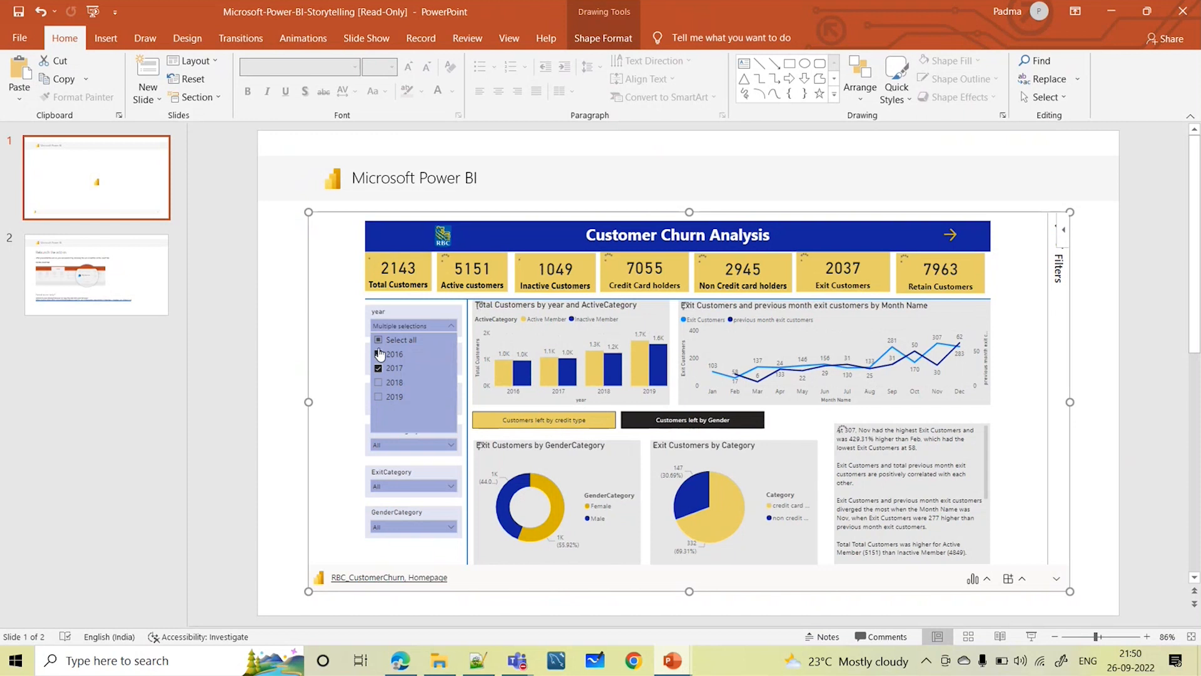
left_click(378, 339)
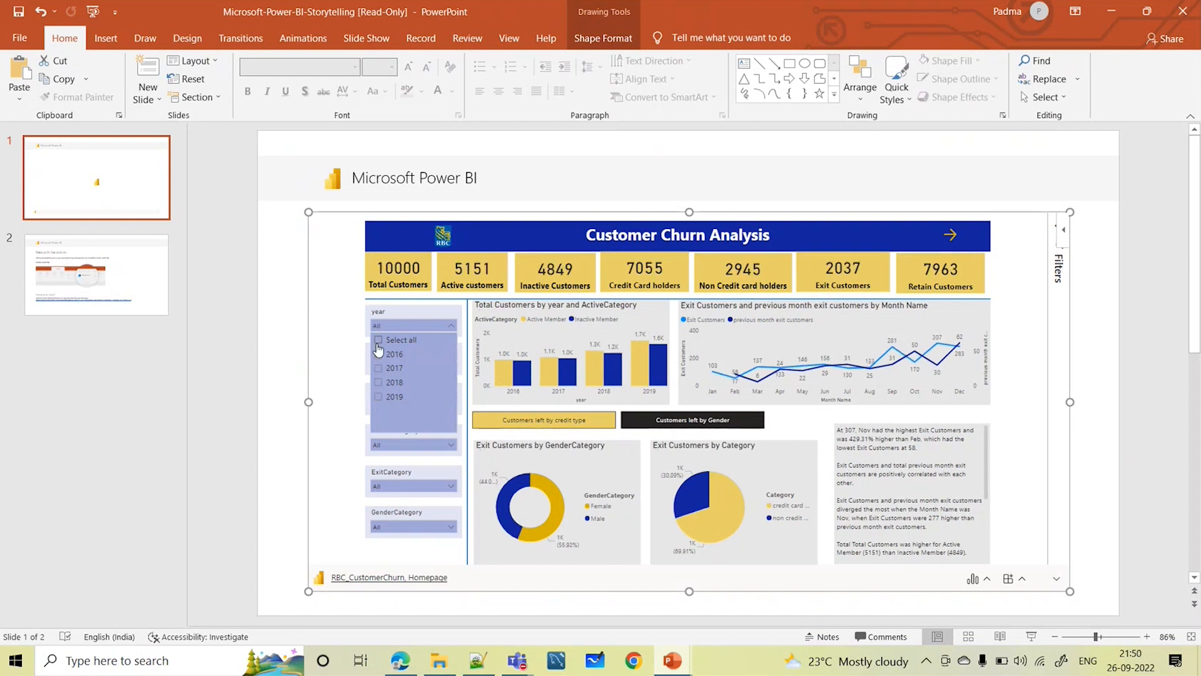
mouse_move(381, 392)
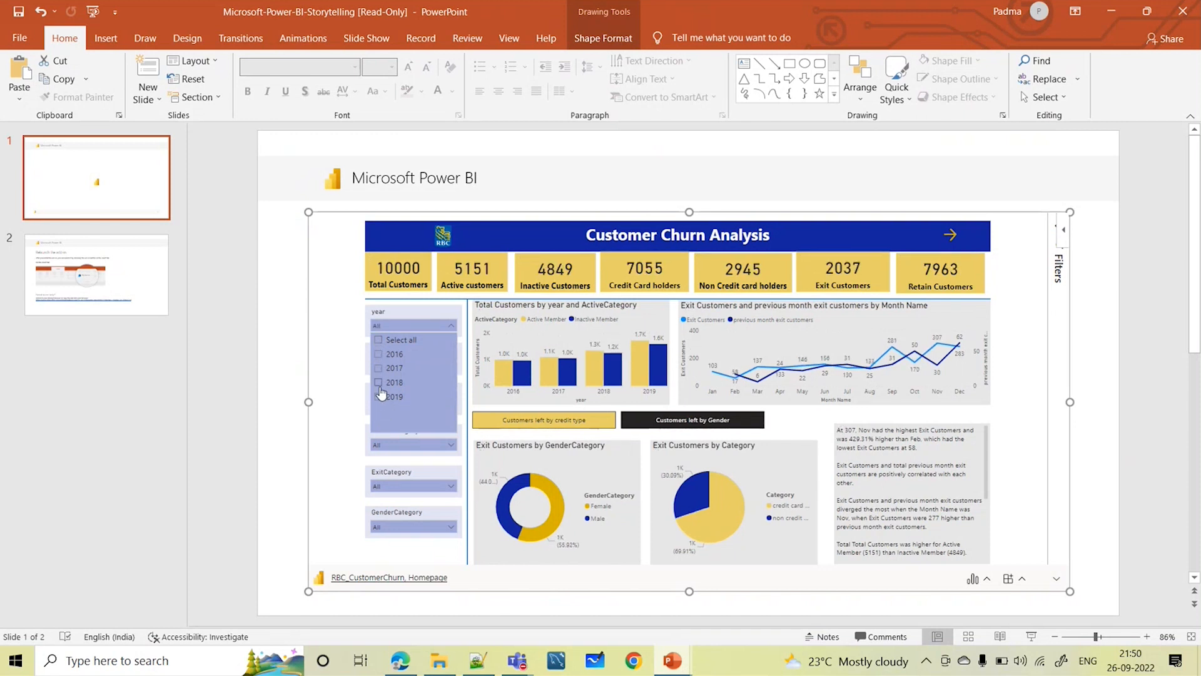
left_click(378, 382)
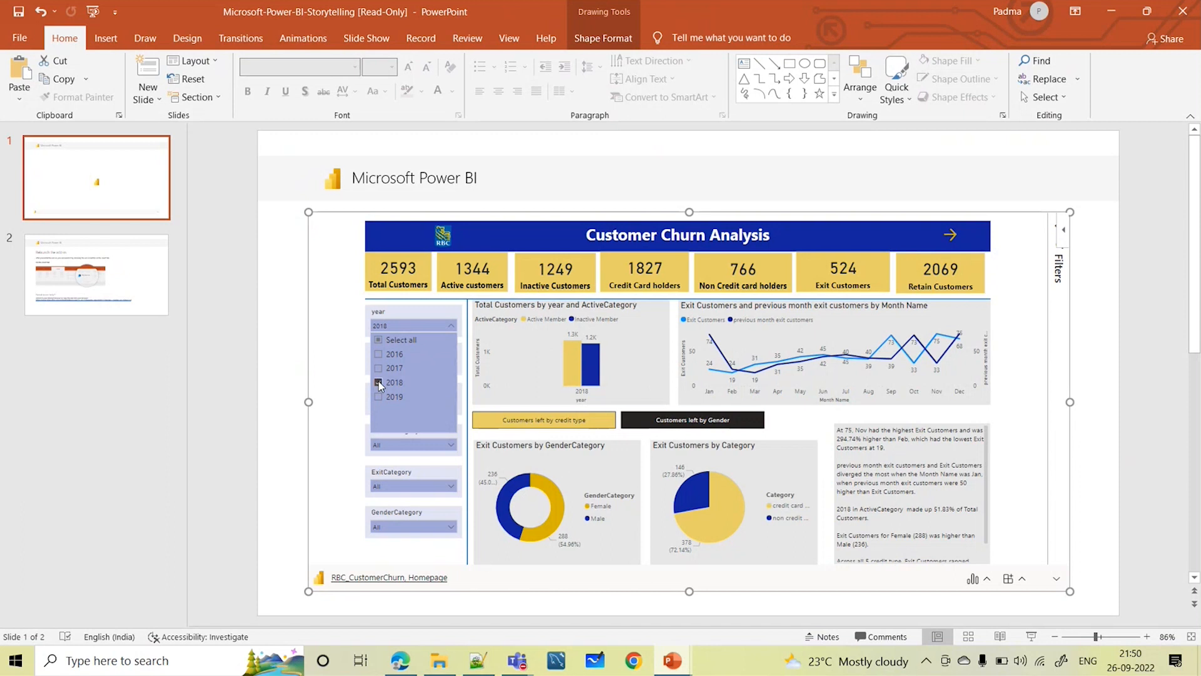
left_click(379, 382)
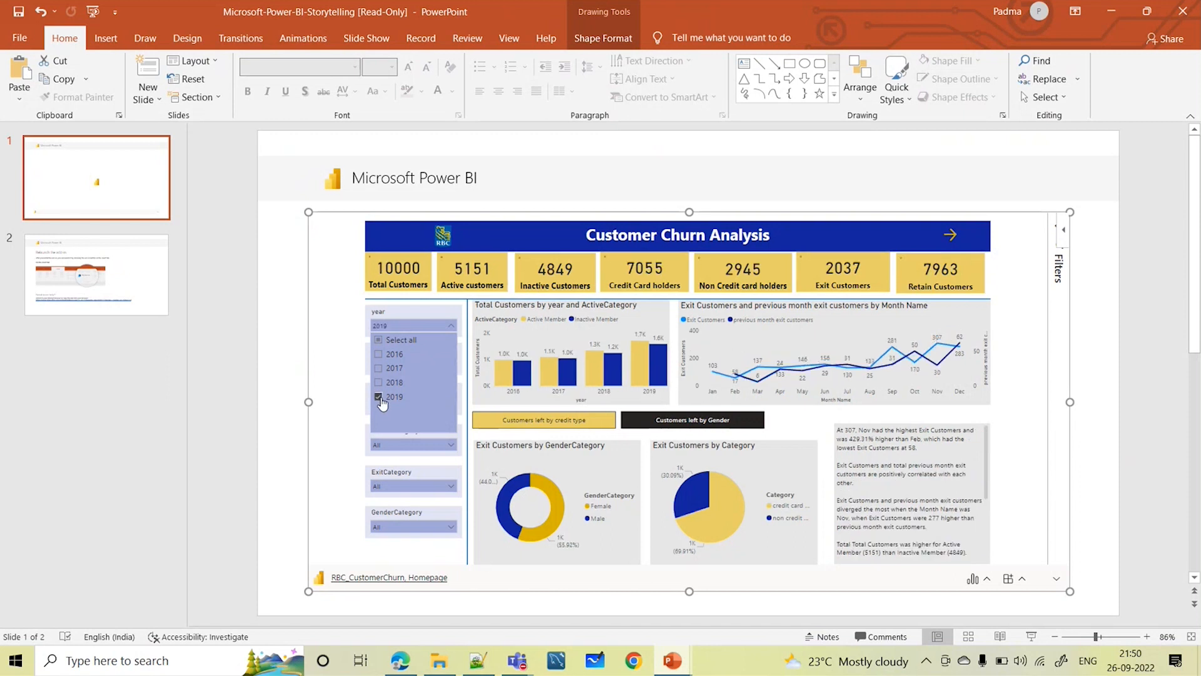
- Try year combinations 2016, 2017 and 2018, then reset the slicer to all years
left_click(378, 397)
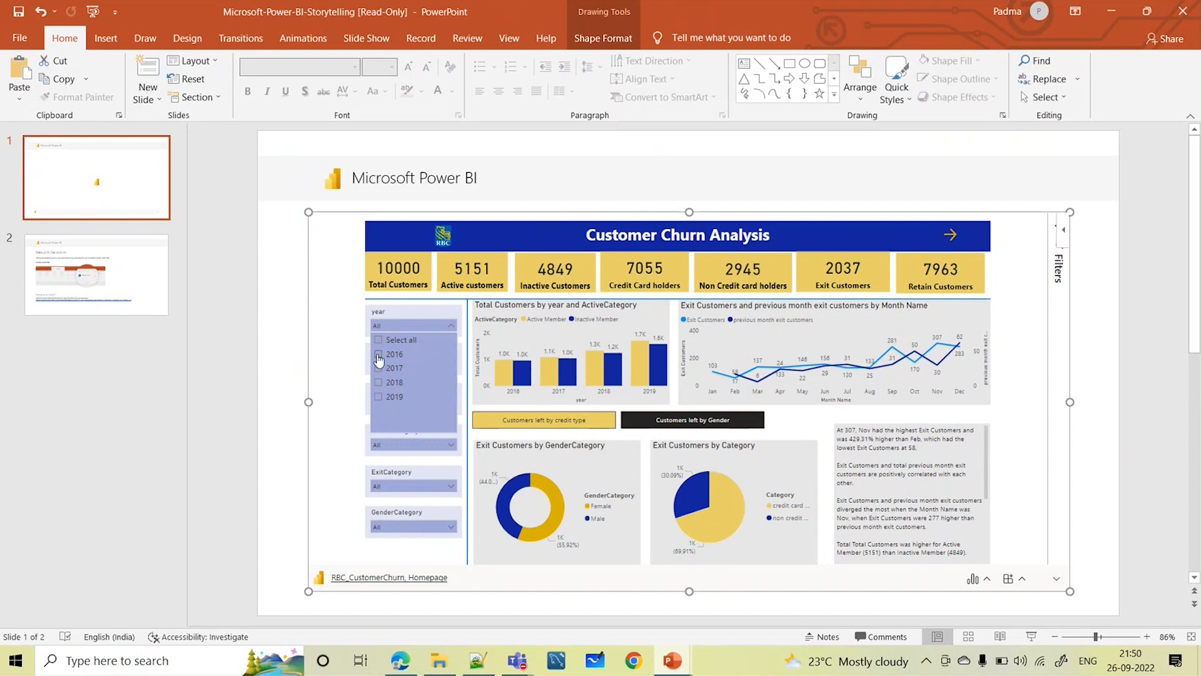
left_click(378, 354)
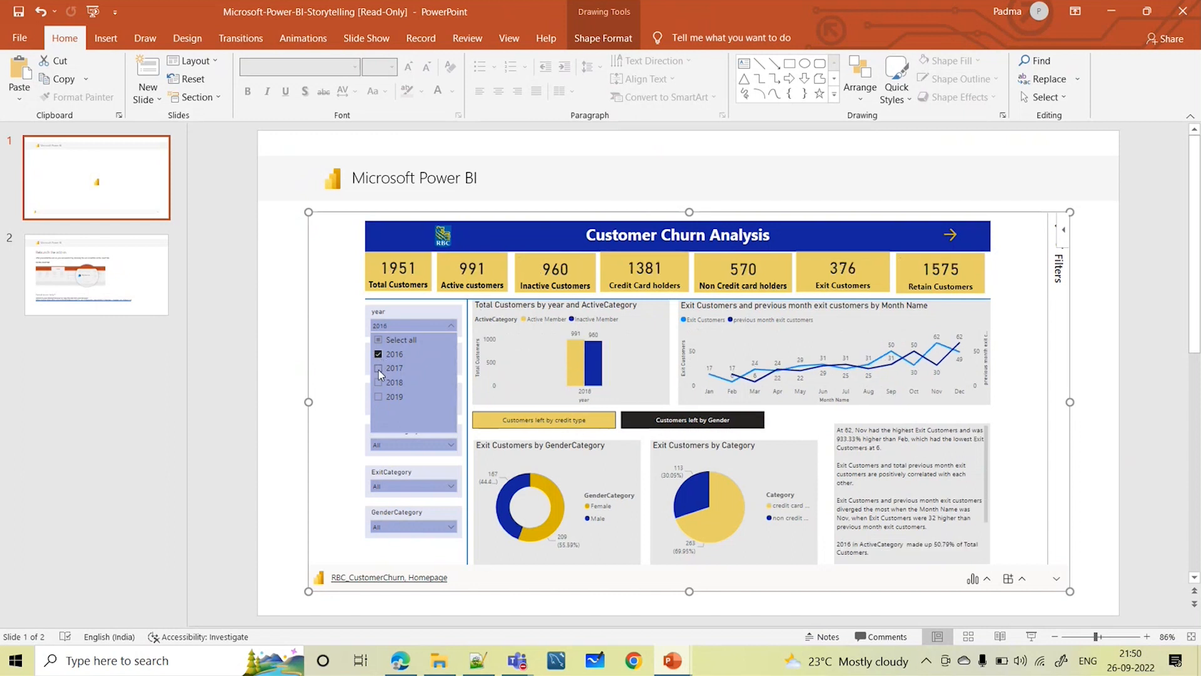
left_click(377, 368)
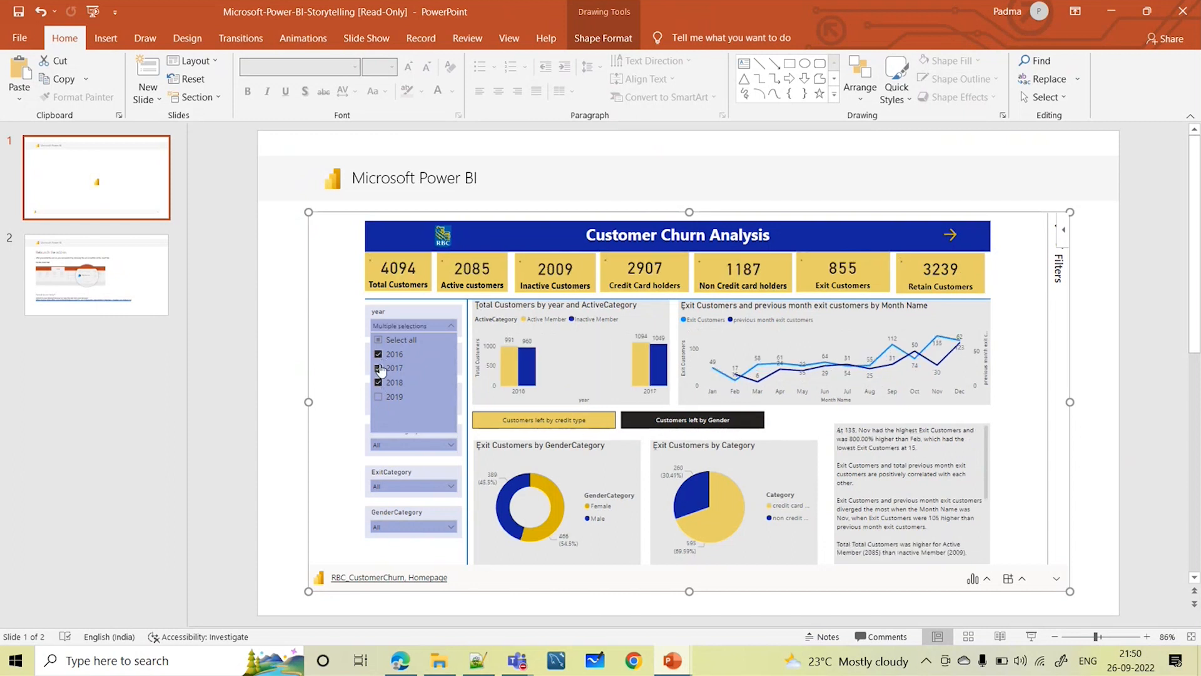
left_click(378, 382)
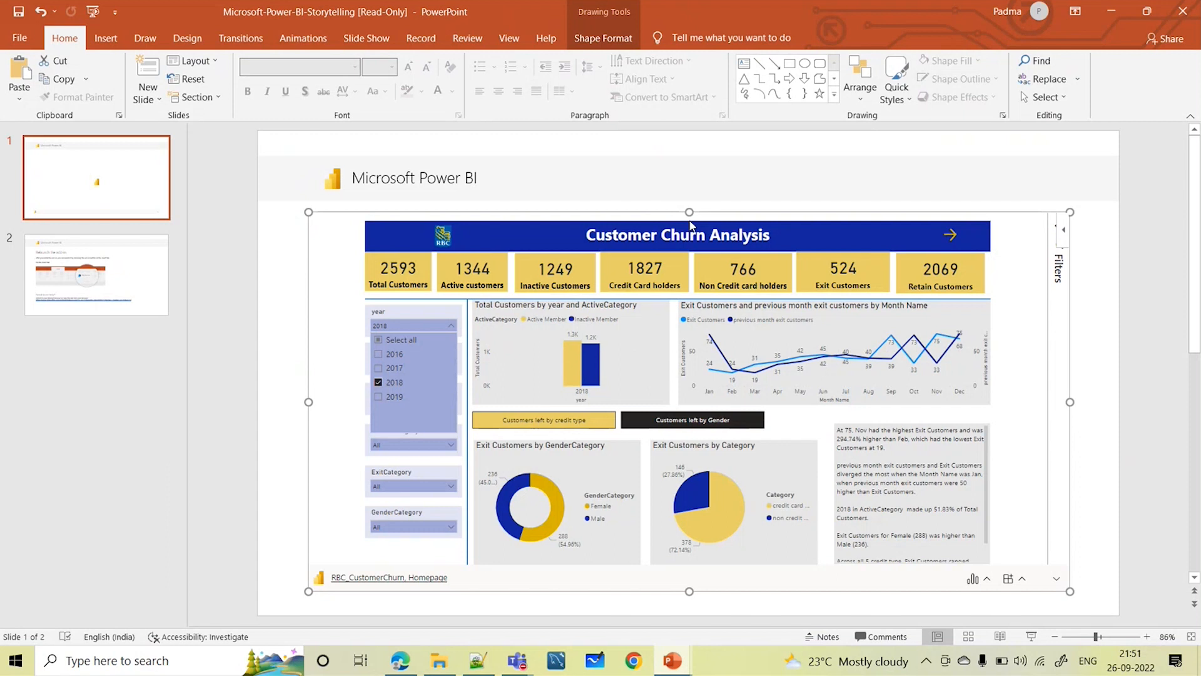
mouse_move(543, 192)
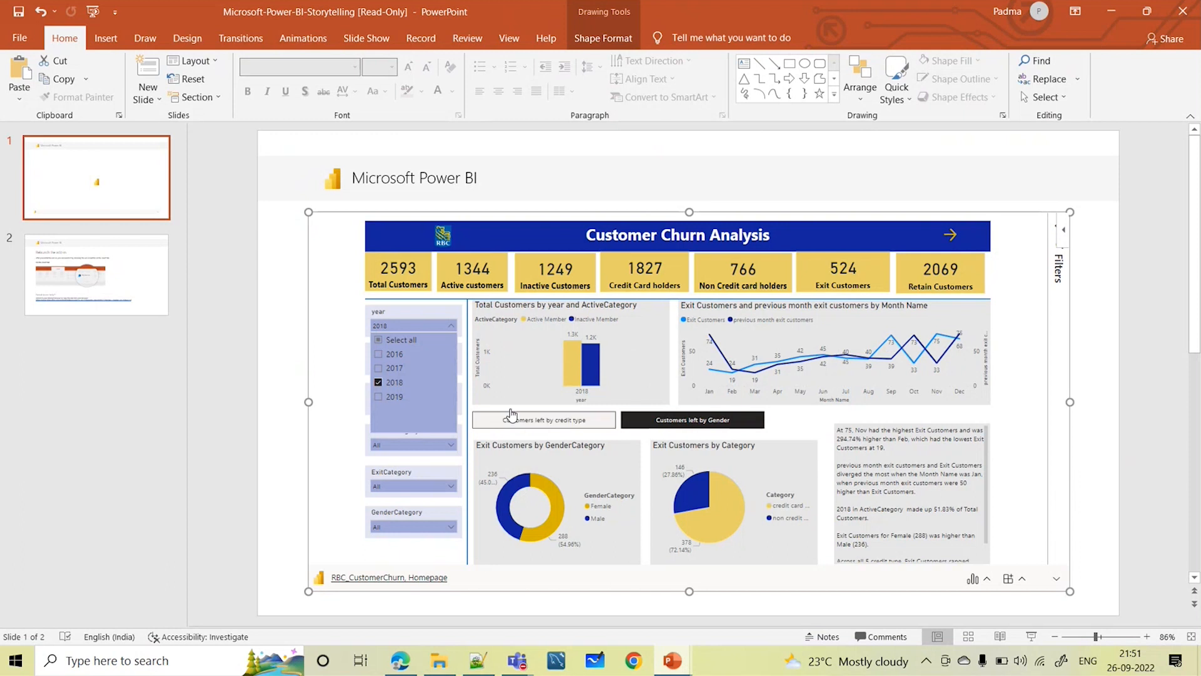
left_click(378, 339)
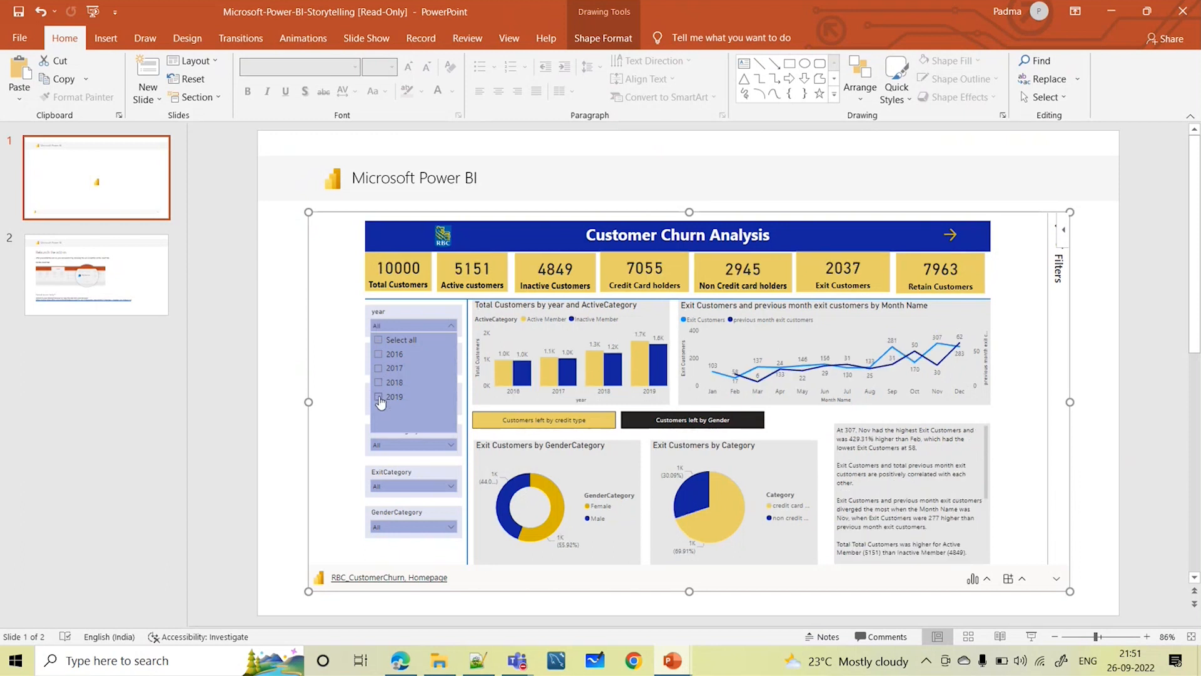
left_click(379, 397)
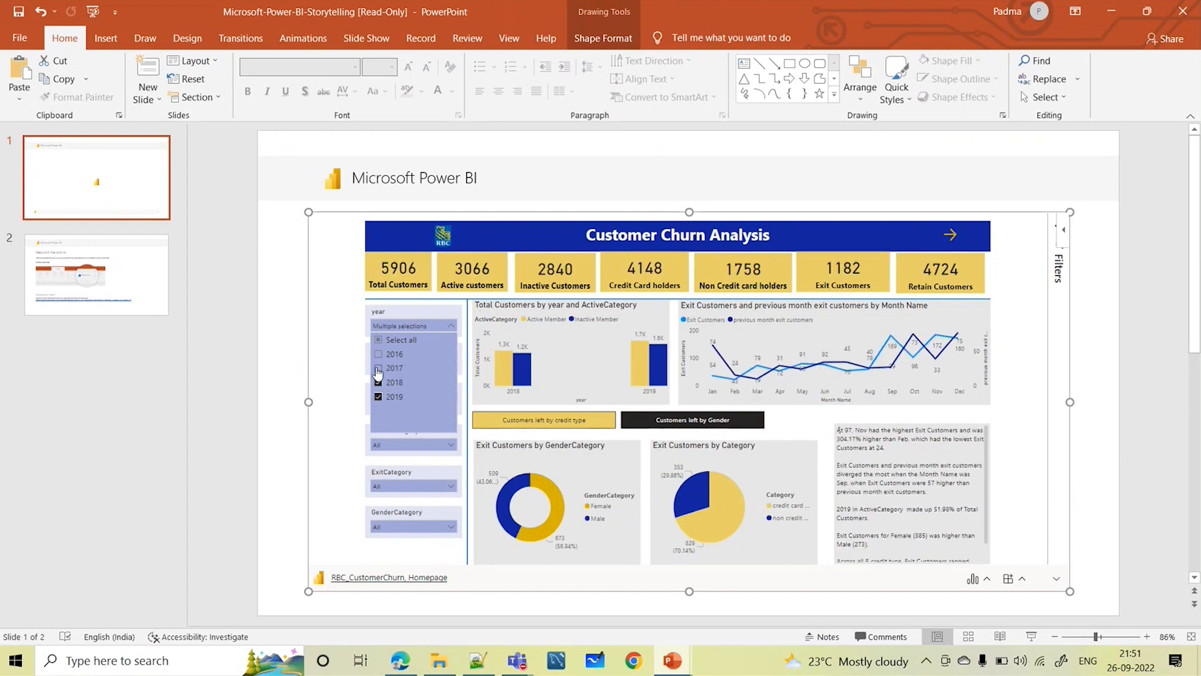
left_click(378, 368)
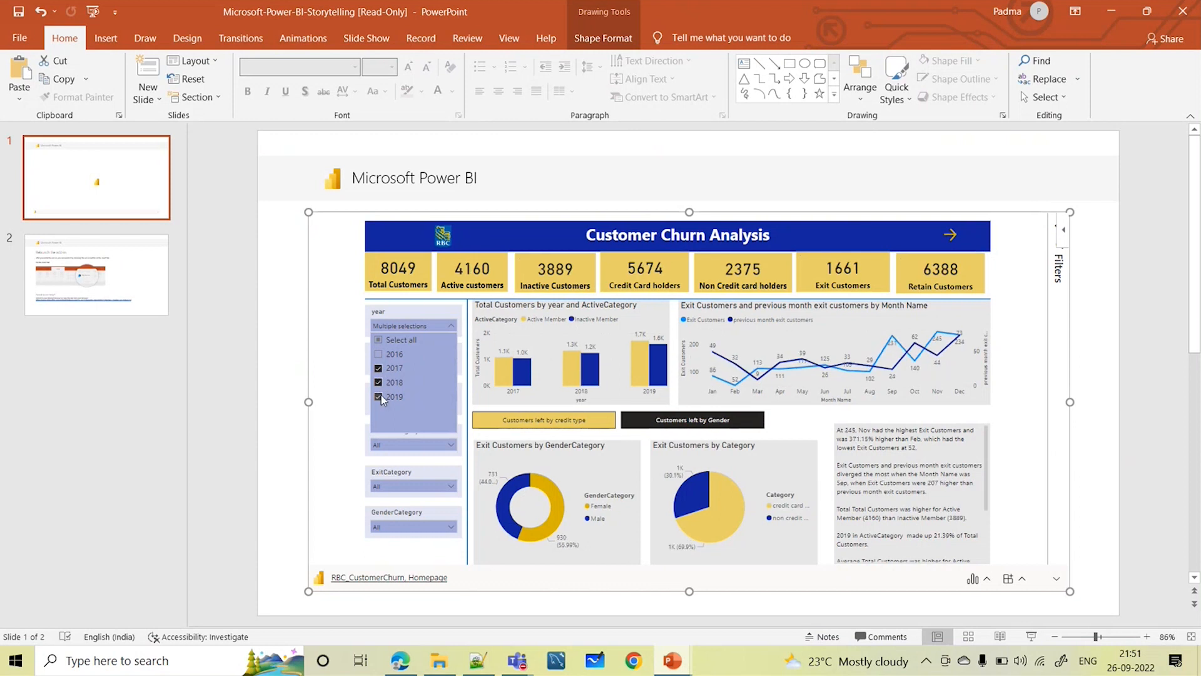
left_click(378, 397)
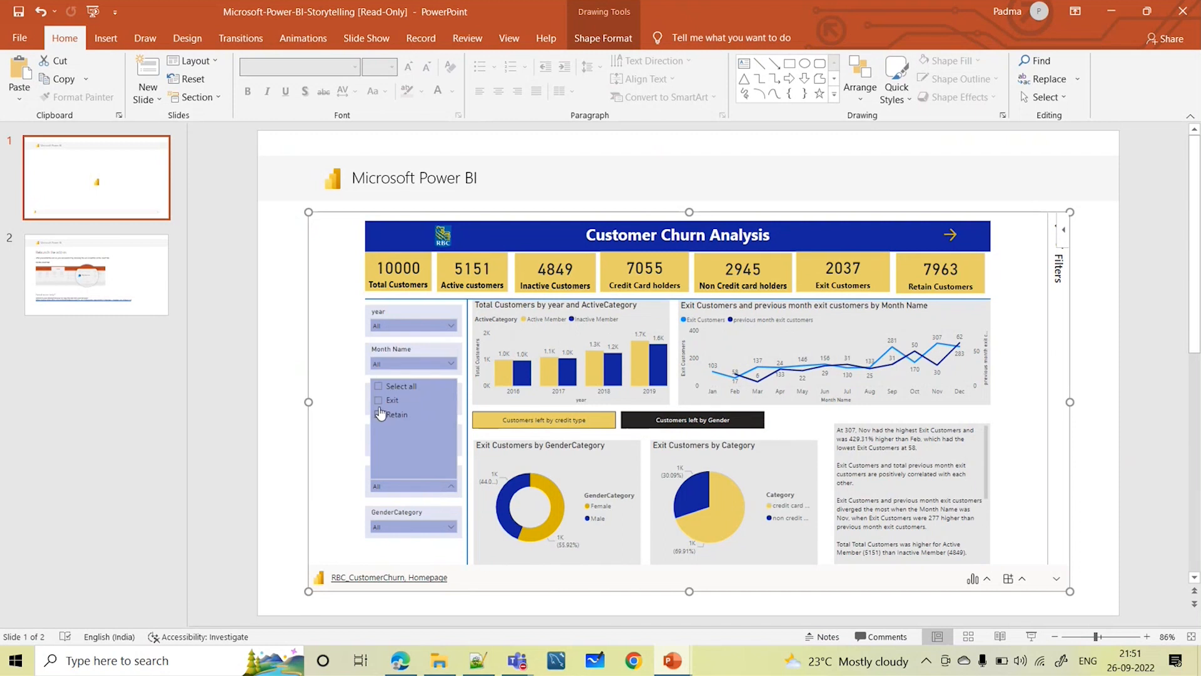
- Filter the embedded report by gender to Male customers (5457 customers, 898 exits)
left_click(378, 399)
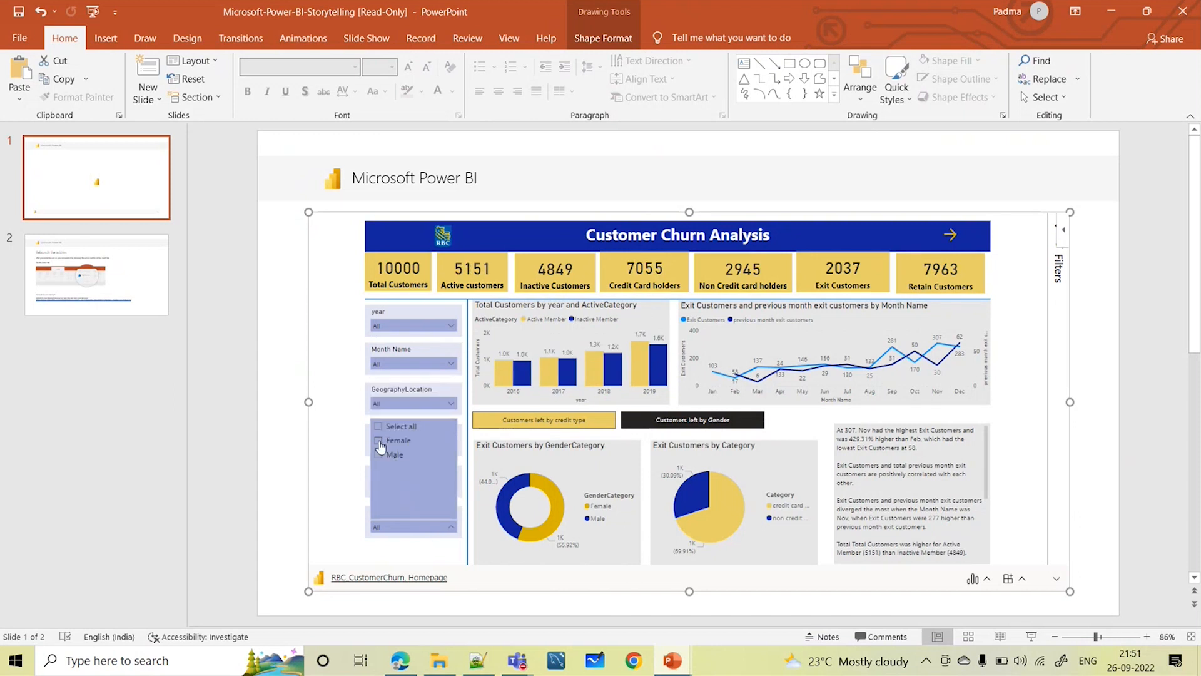
left_click(378, 441)
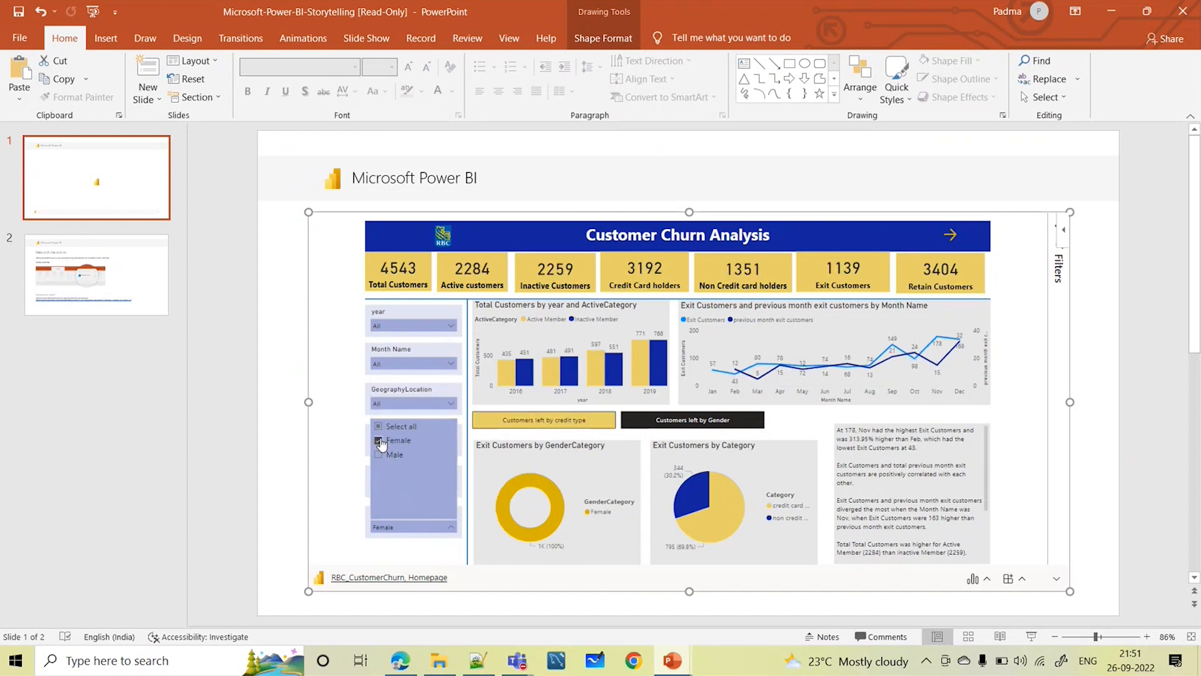
left_click(379, 454)
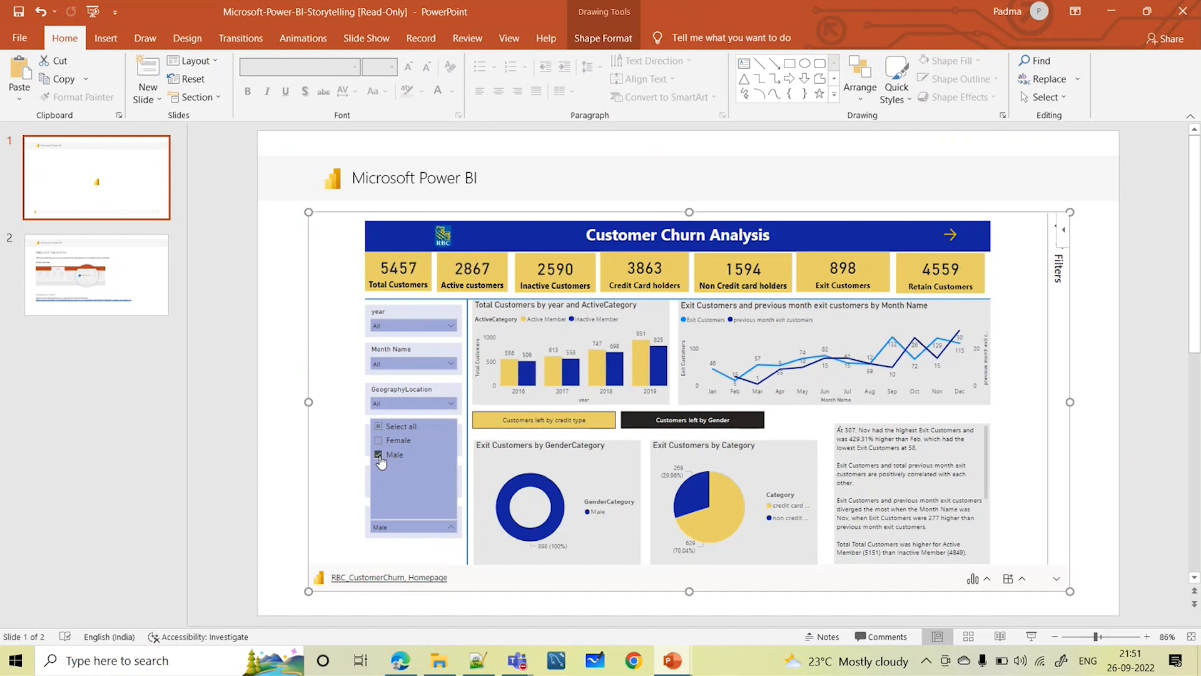
left_click(378, 454)
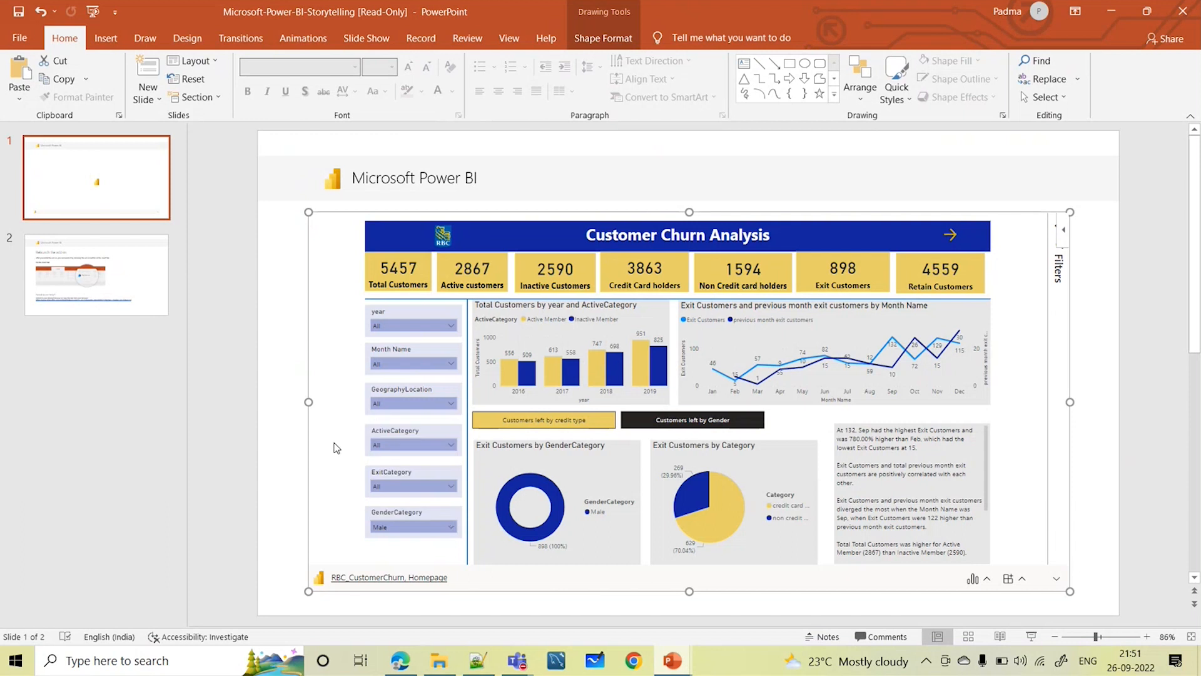
mouse_move(628, 452)
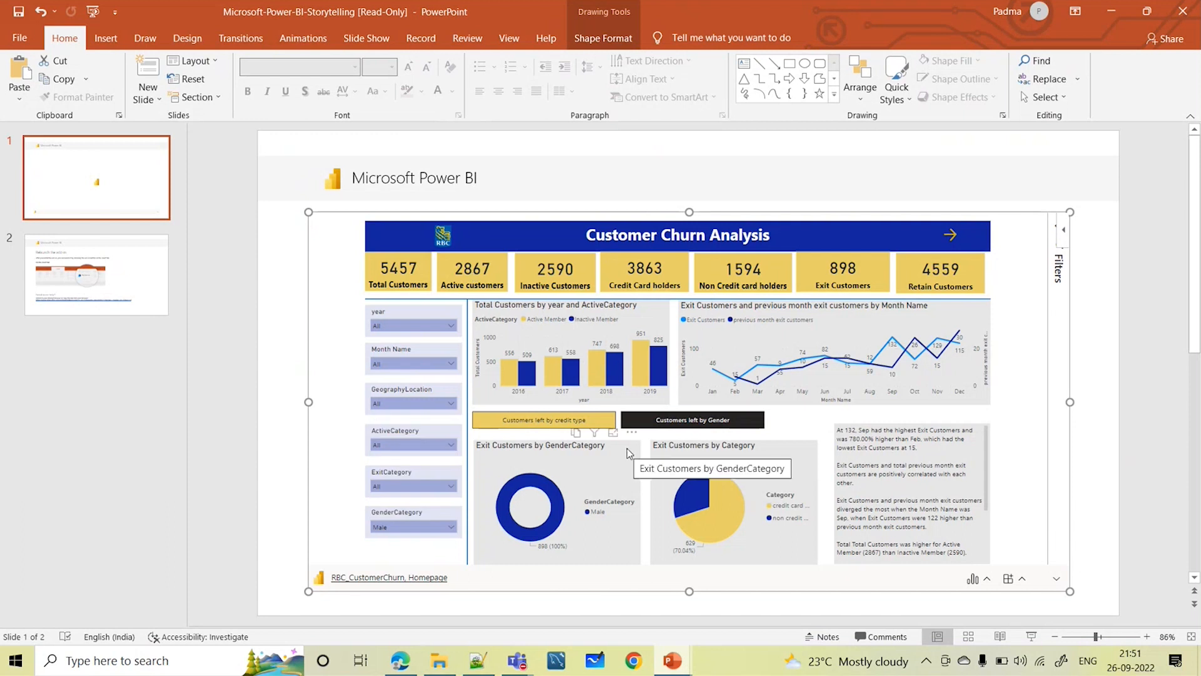